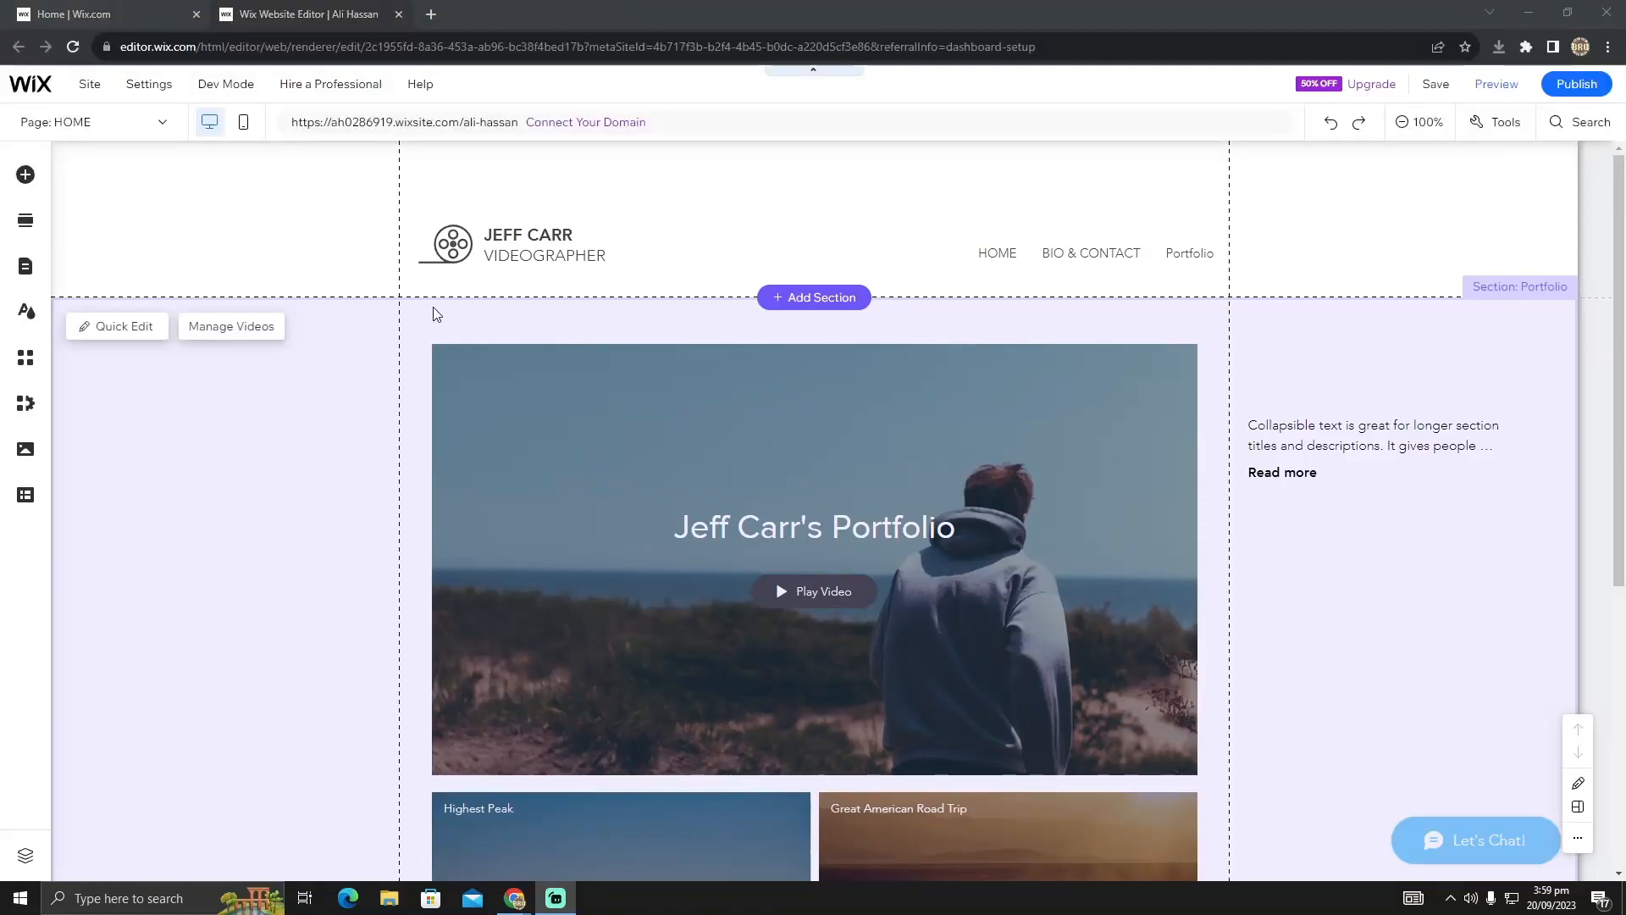
Select and deselect the page header, then switch to the Wix dashboard home tab.
click(708, 267)
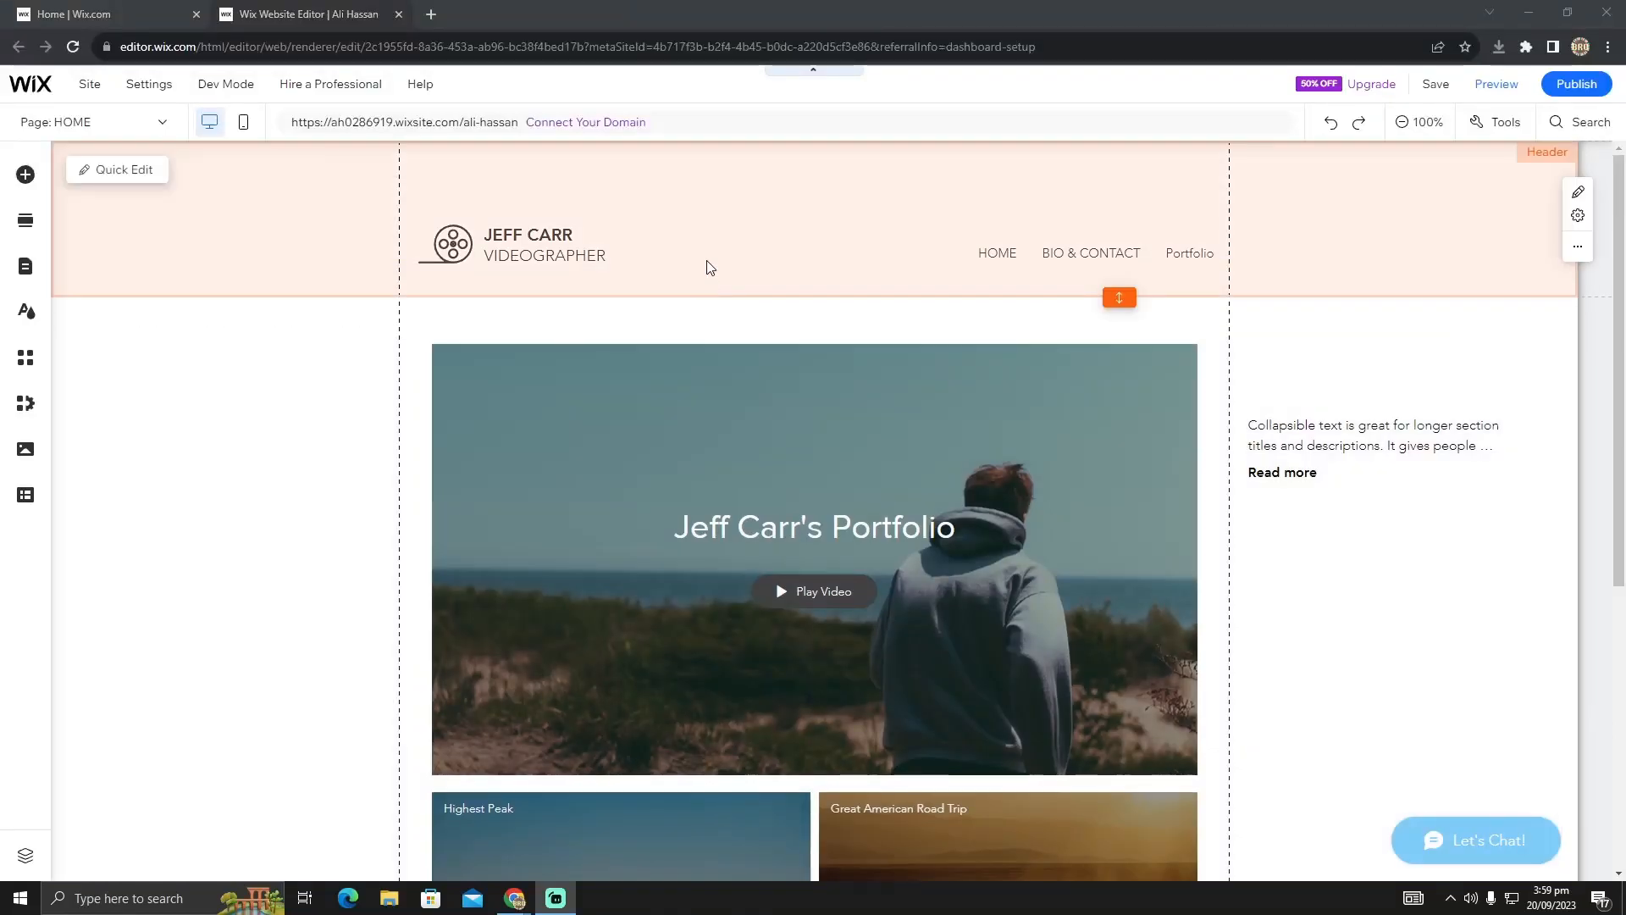
click(710, 268)
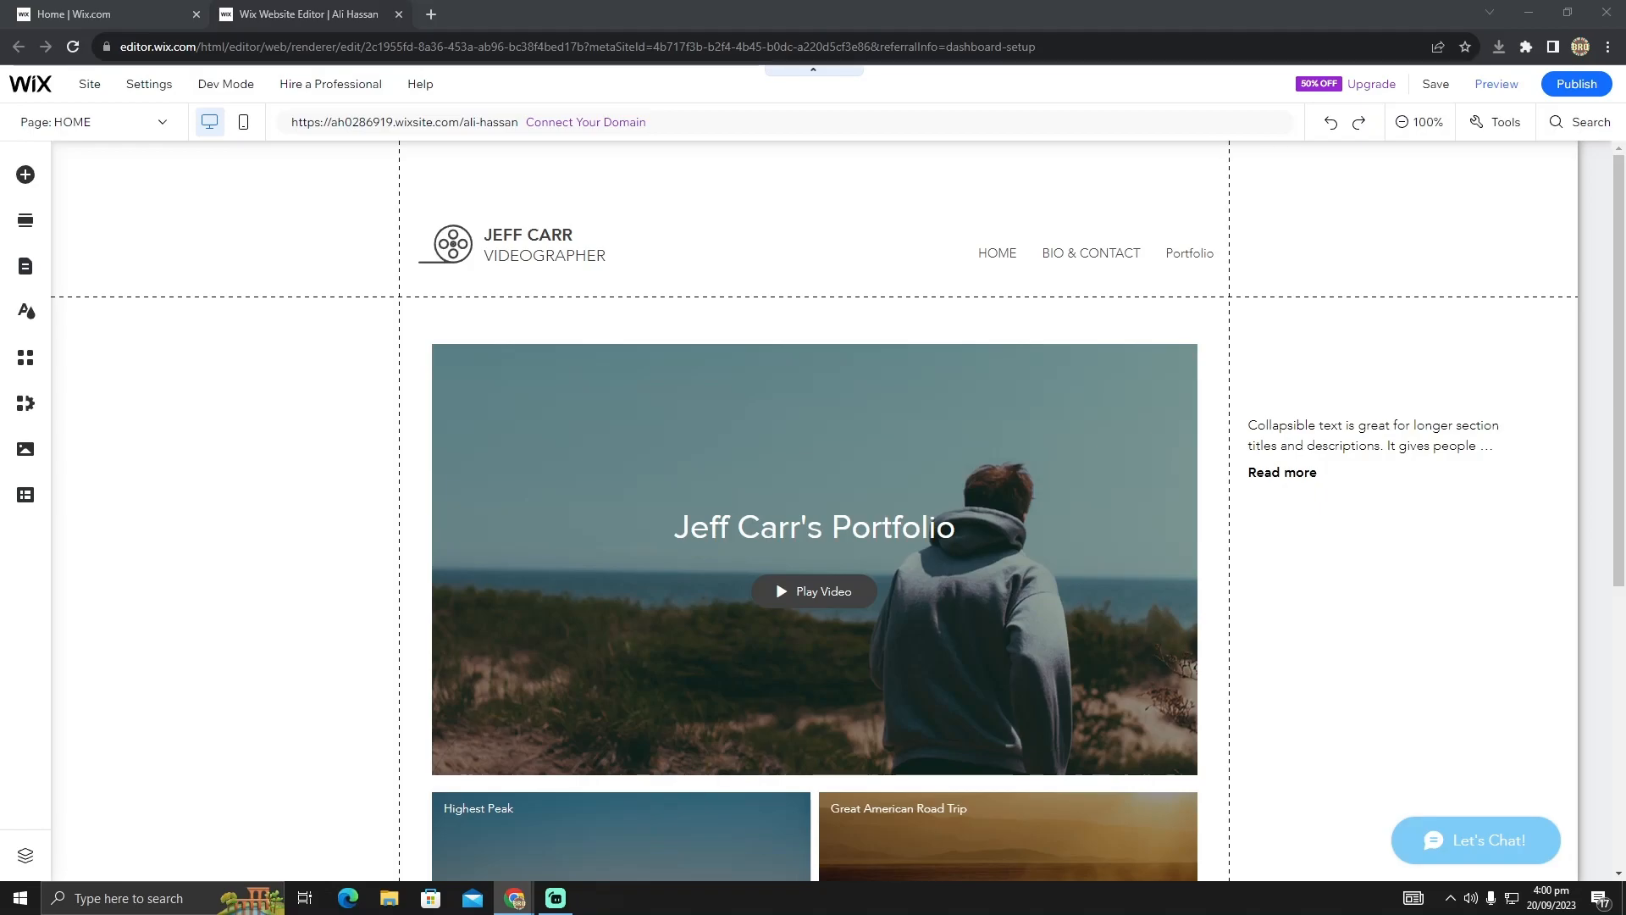
click(100, 14)
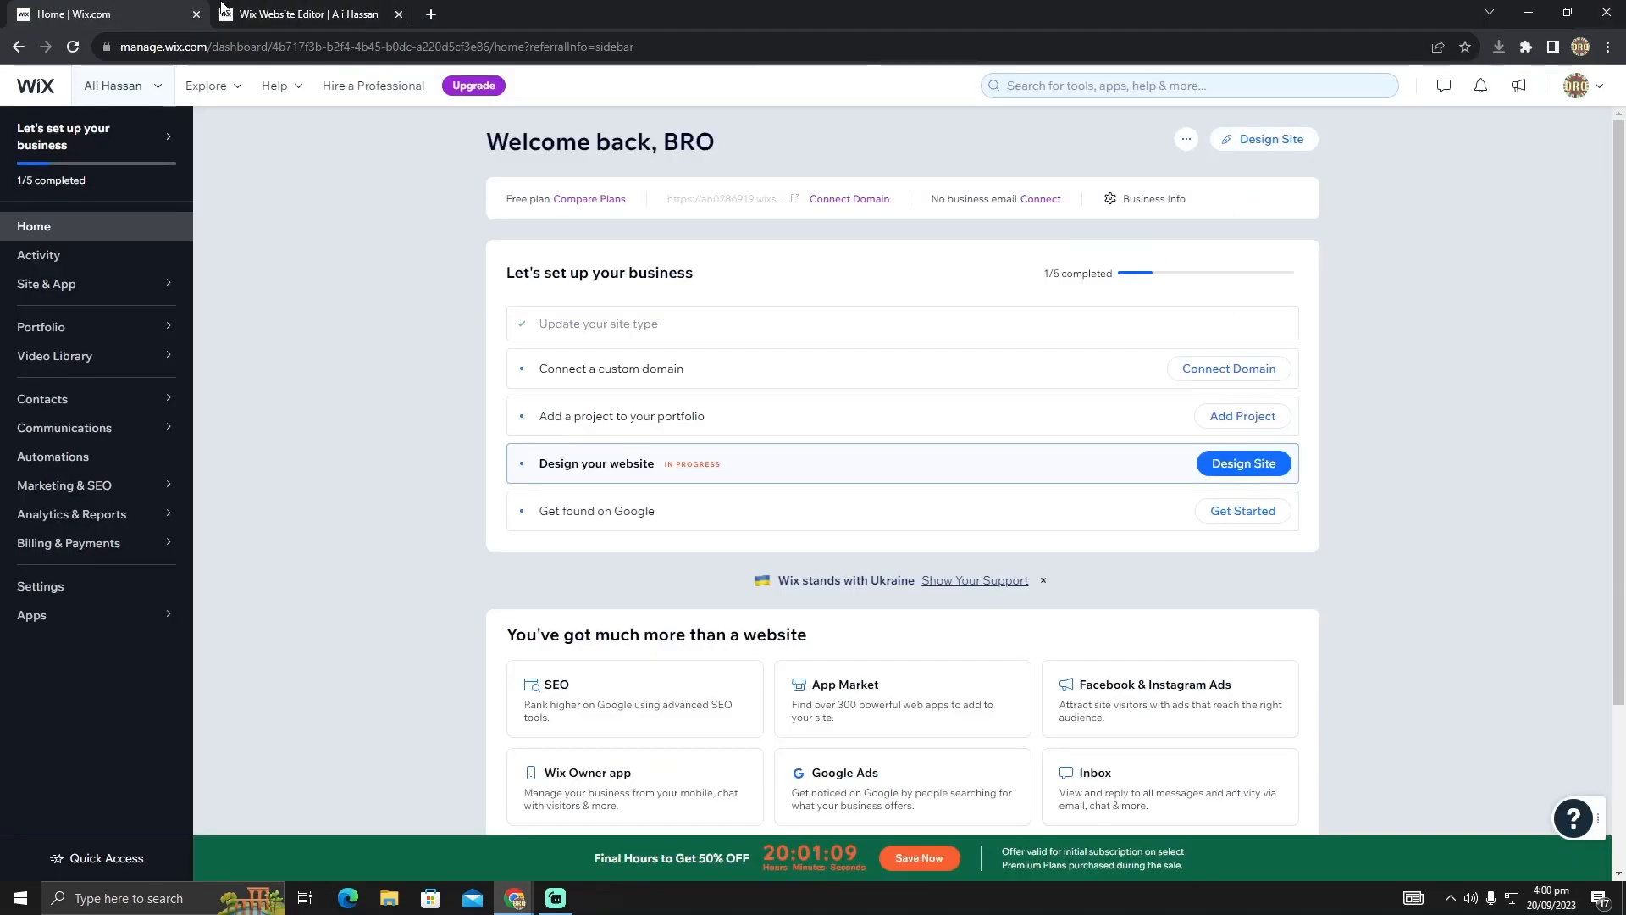
mouse_move(713, 453)
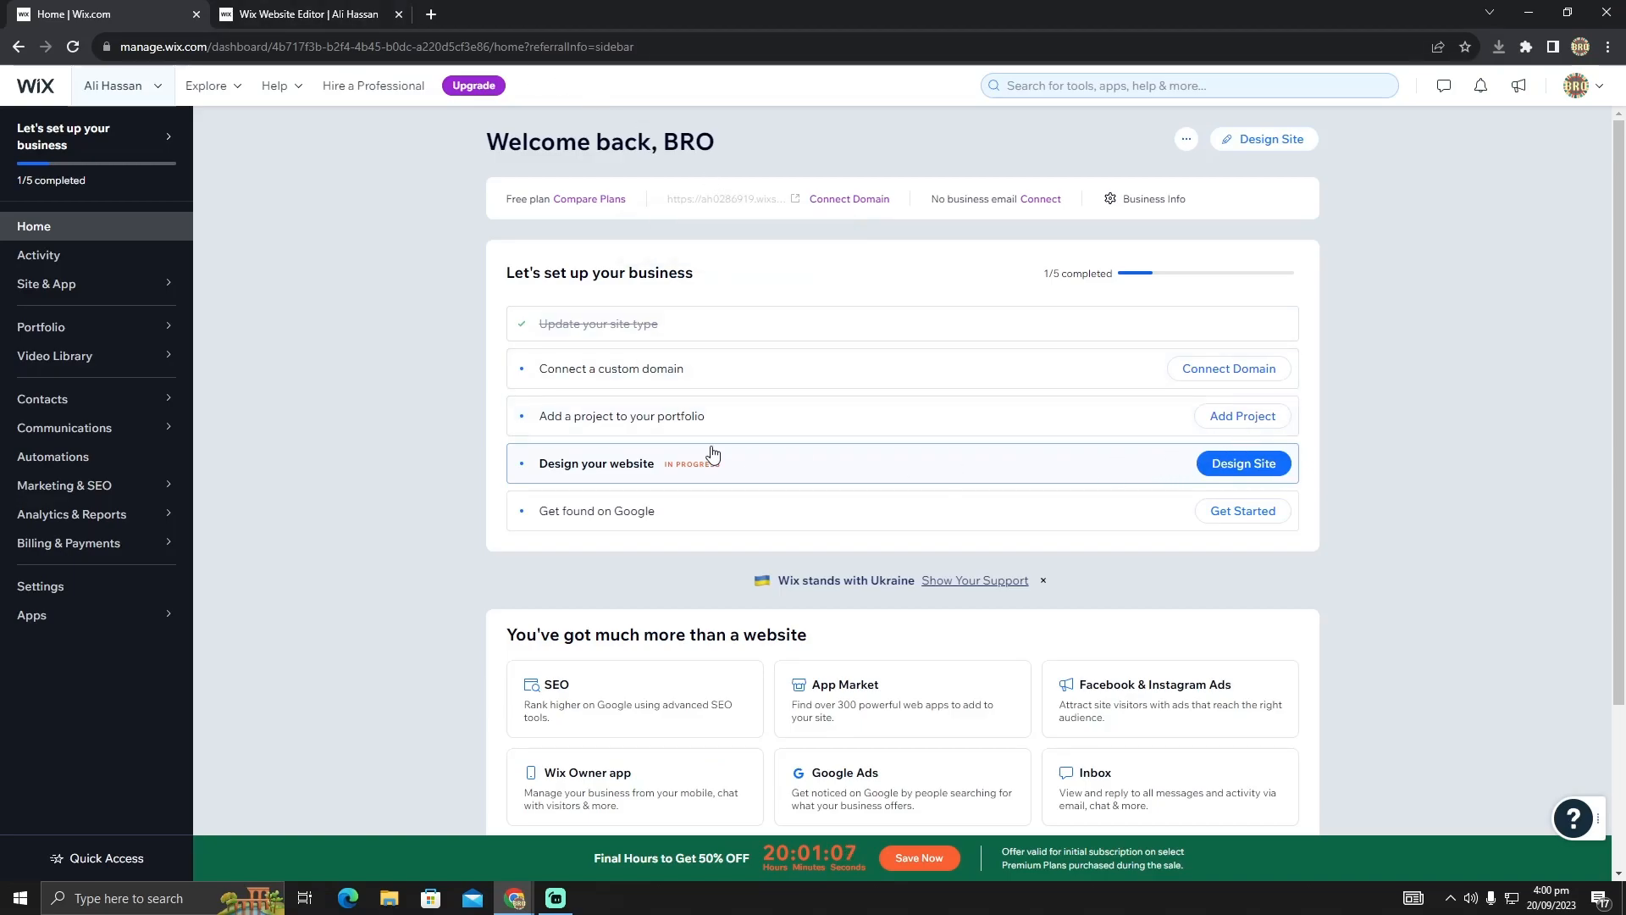
mouse_move(1240, 463)
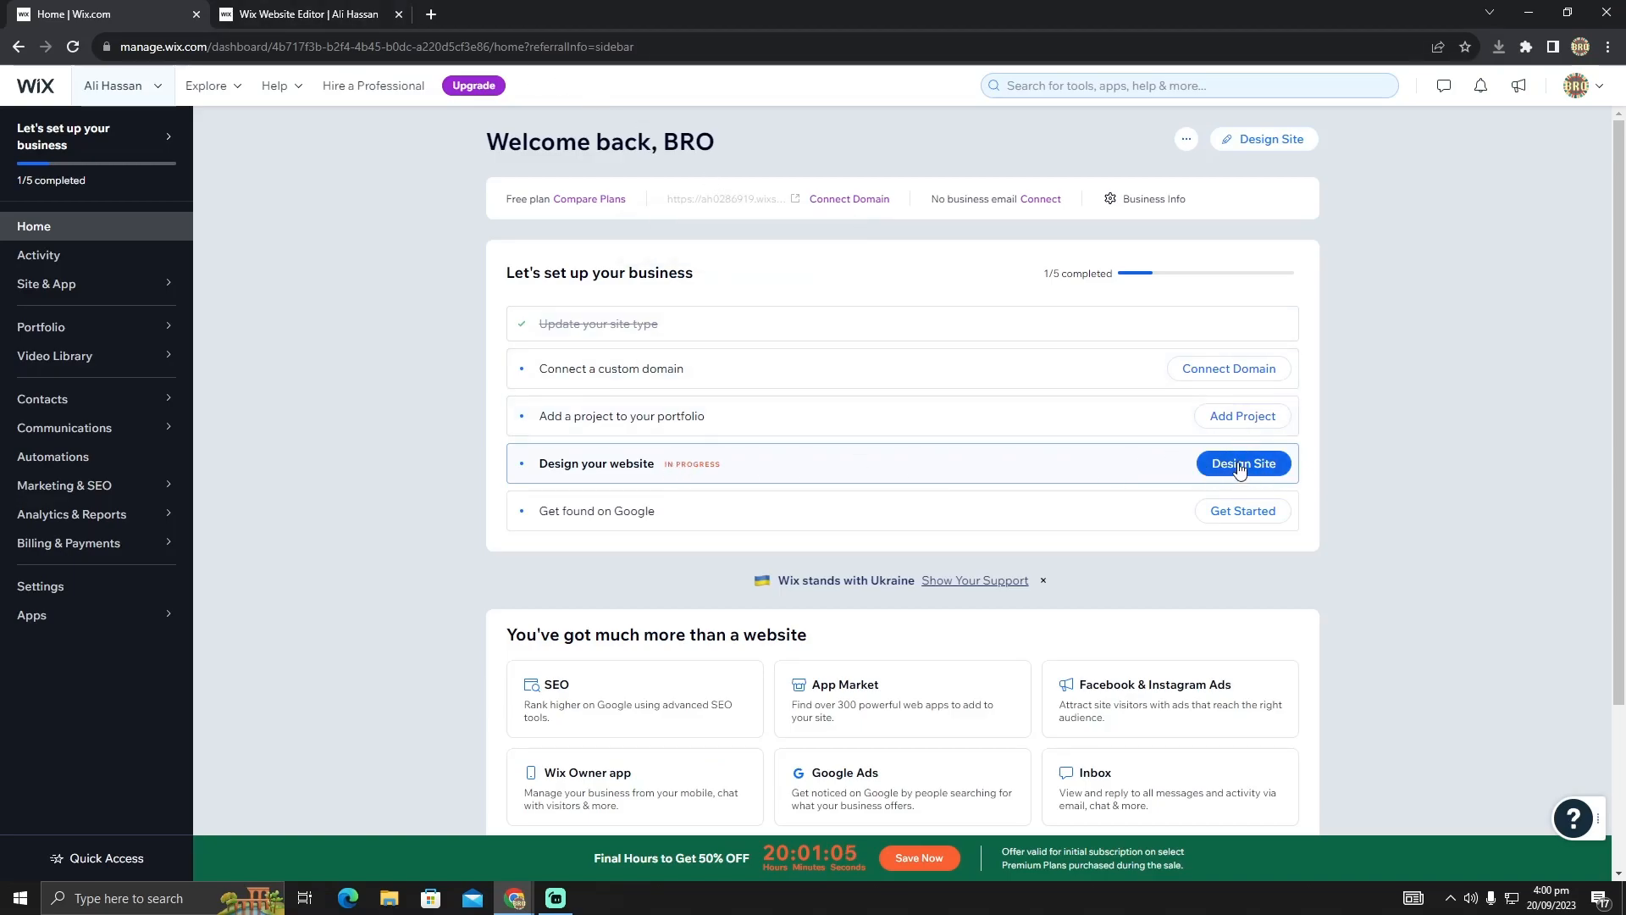
Reopen the editor on the Jeff Carr homepage via 'Design Site' on the dashboard.
click(1242, 463)
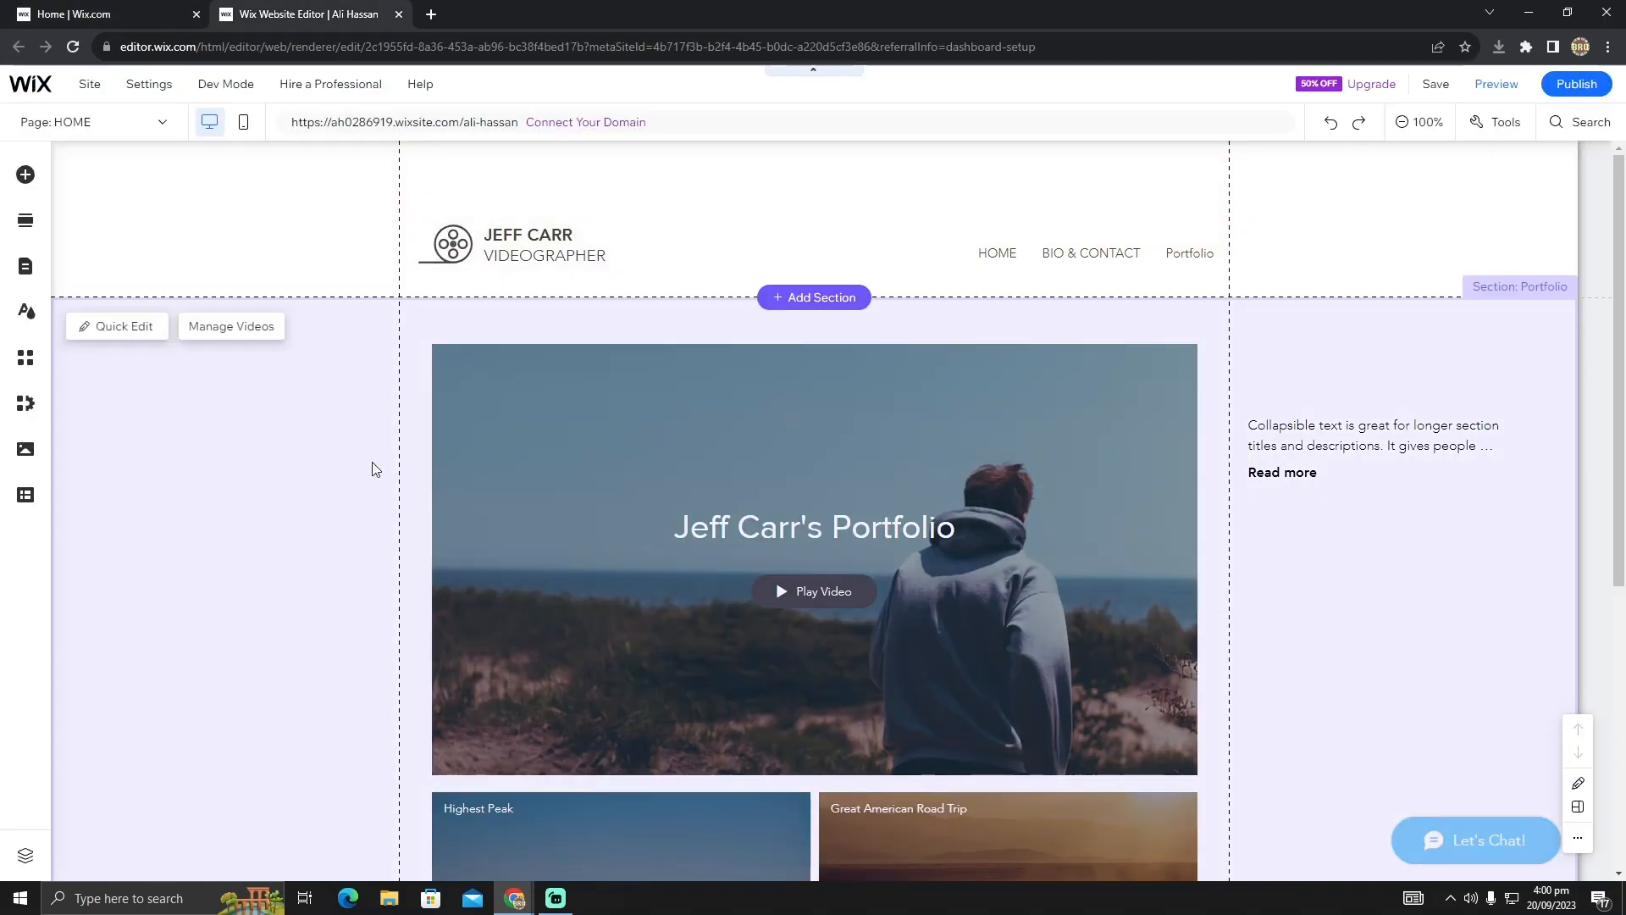
mouse_move(356, 410)
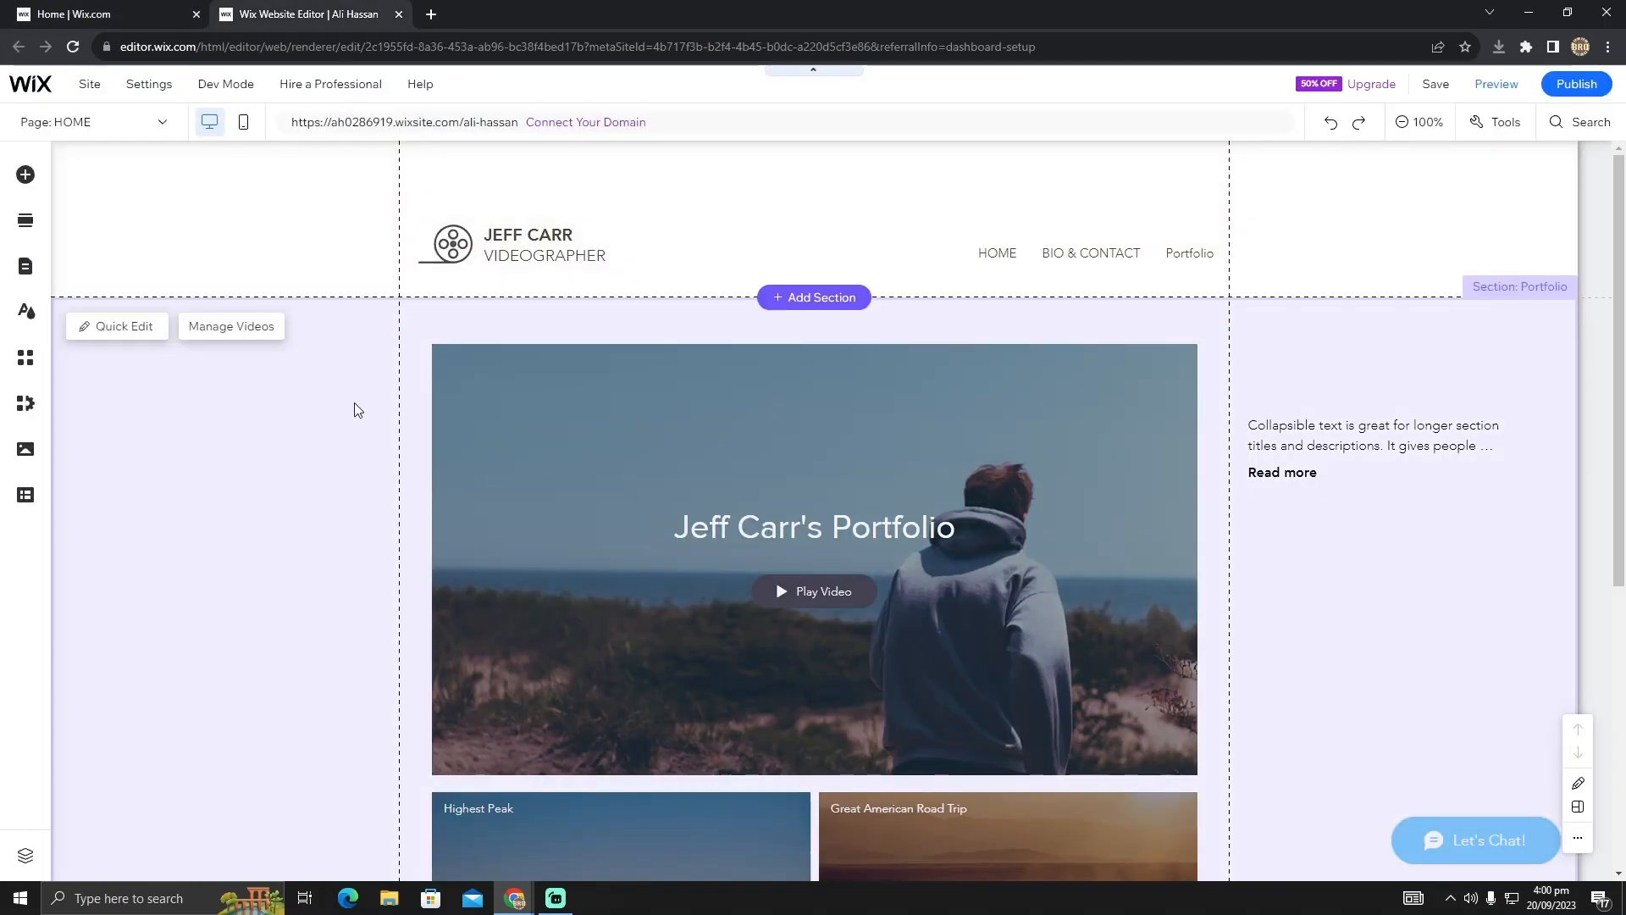
mouse_move(397, 323)
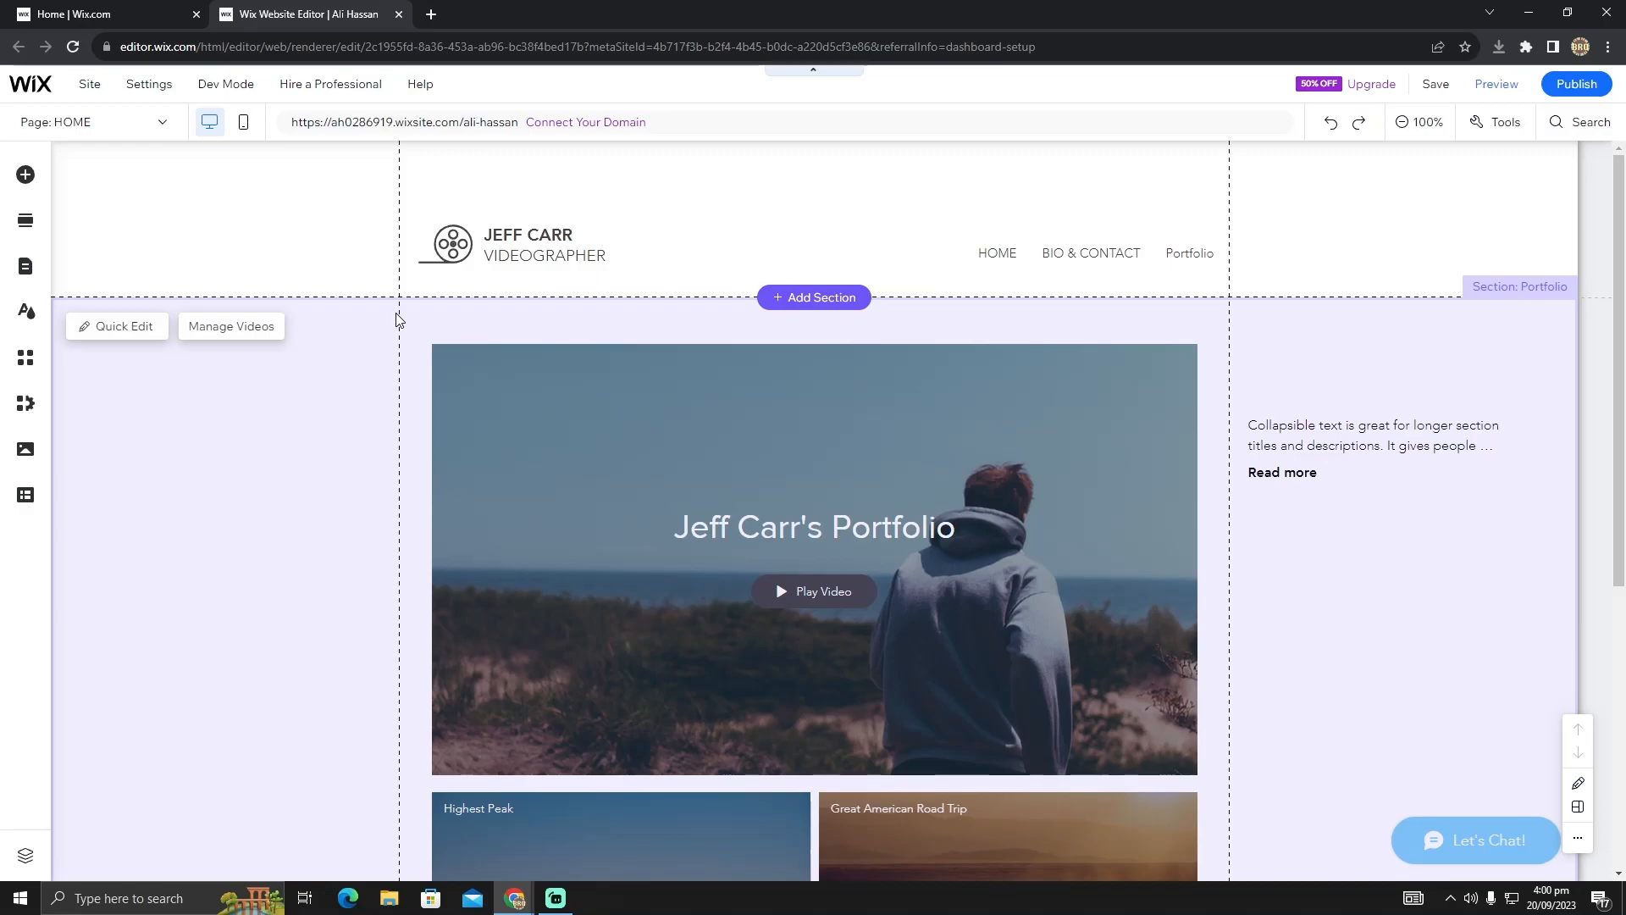
mouse_move(25, 267)
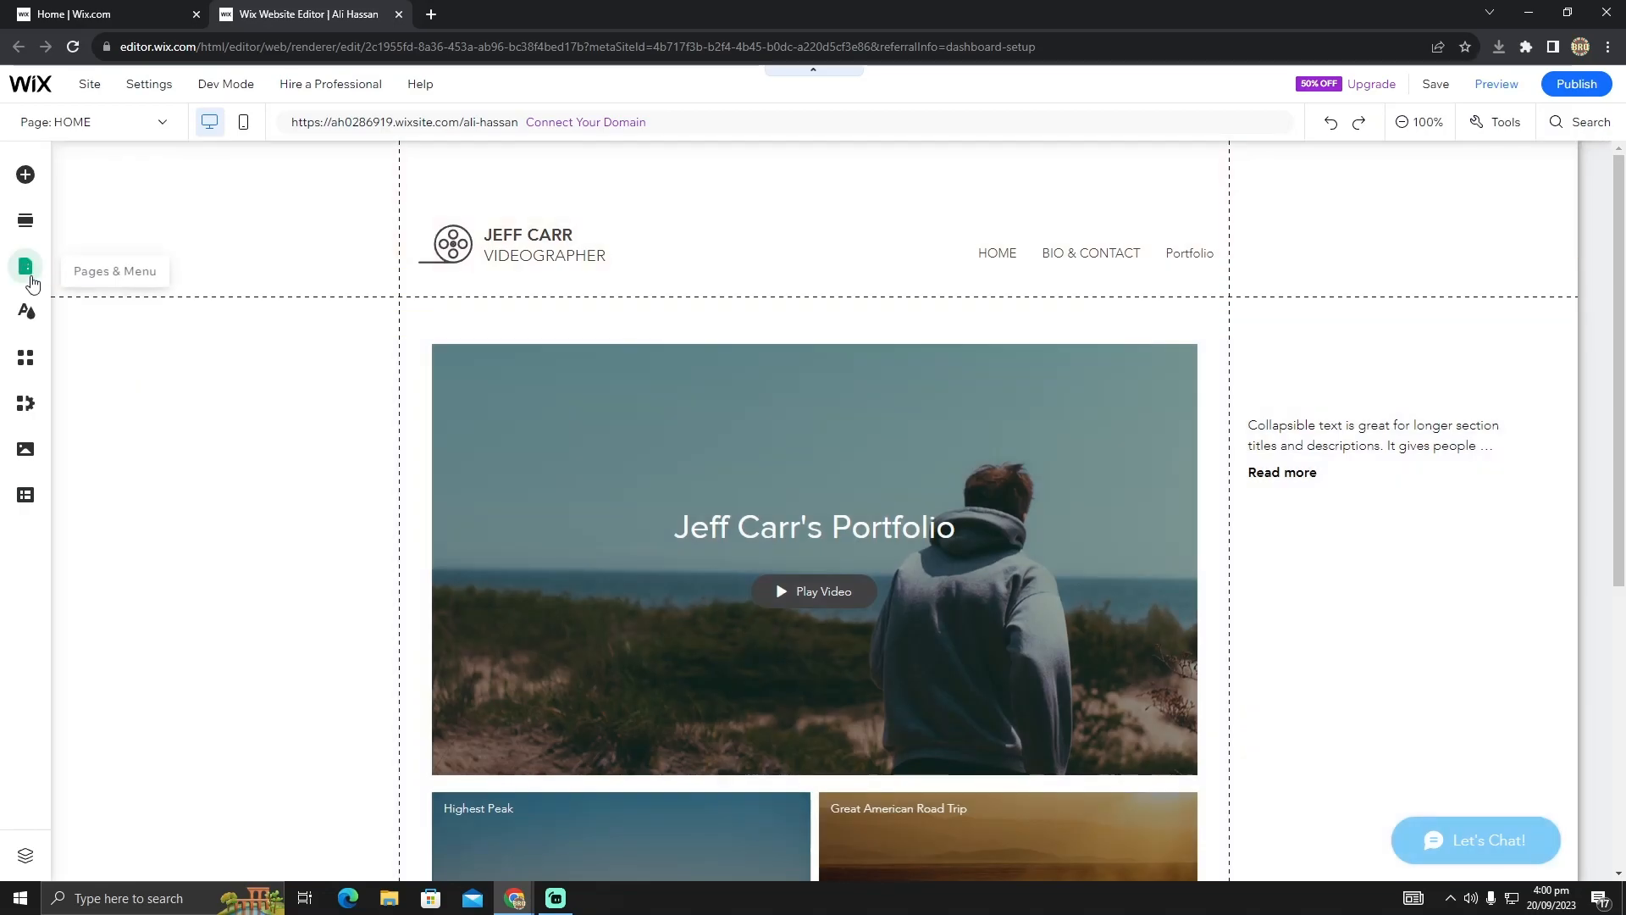
mouse_move(25, 175)
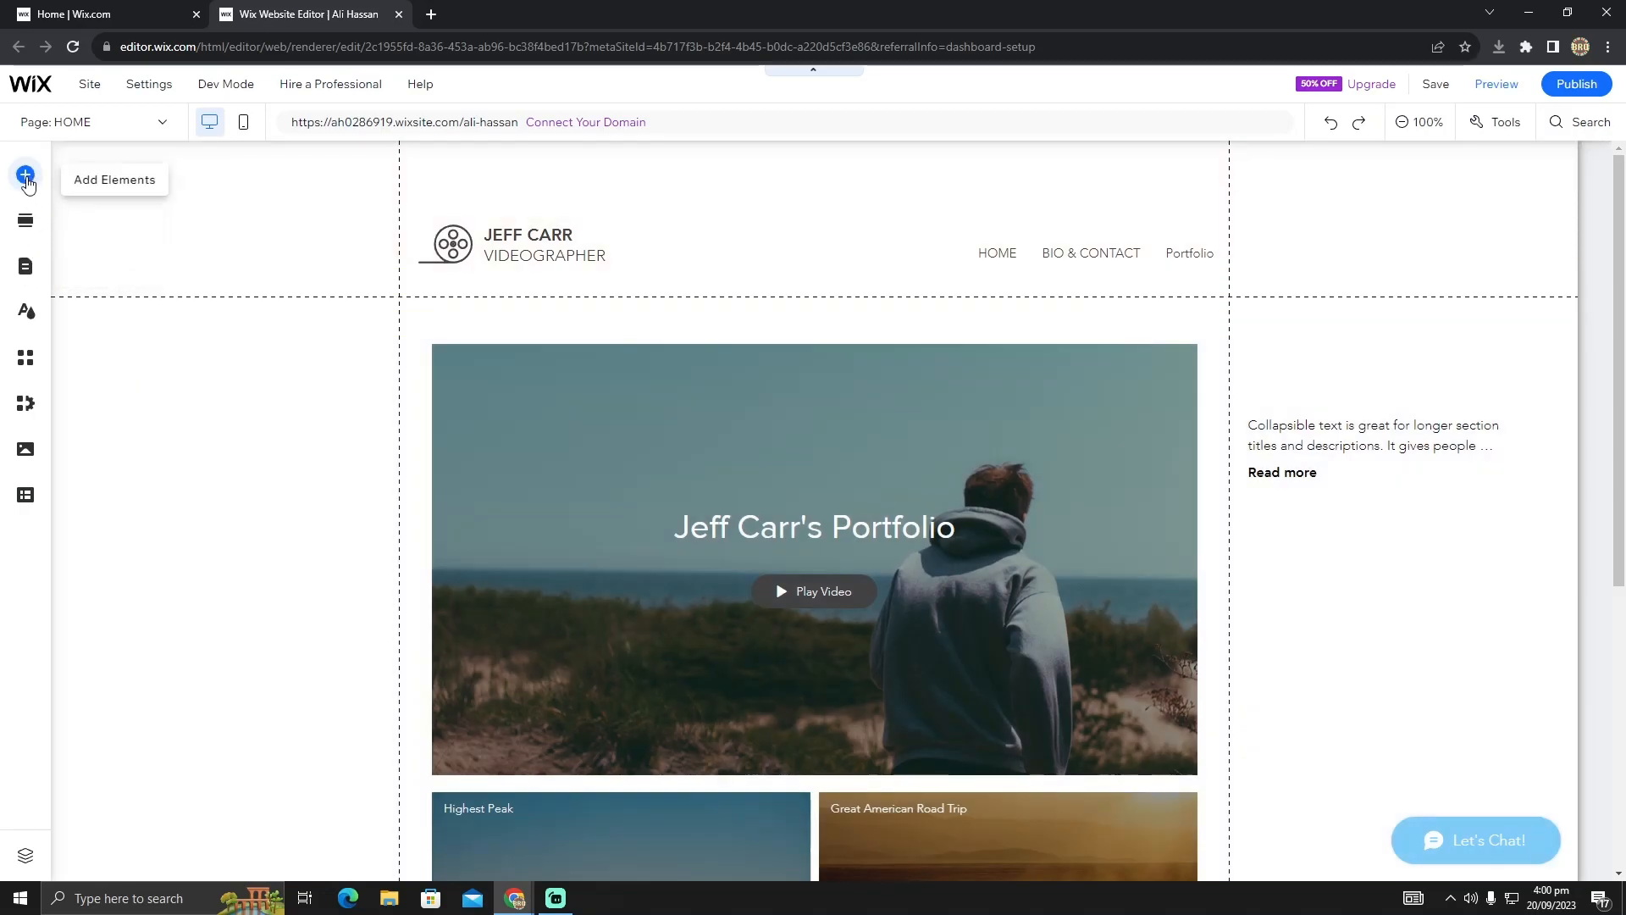
Add a themed button from the Button styles in Add Elements above the hero video.
click(25, 175)
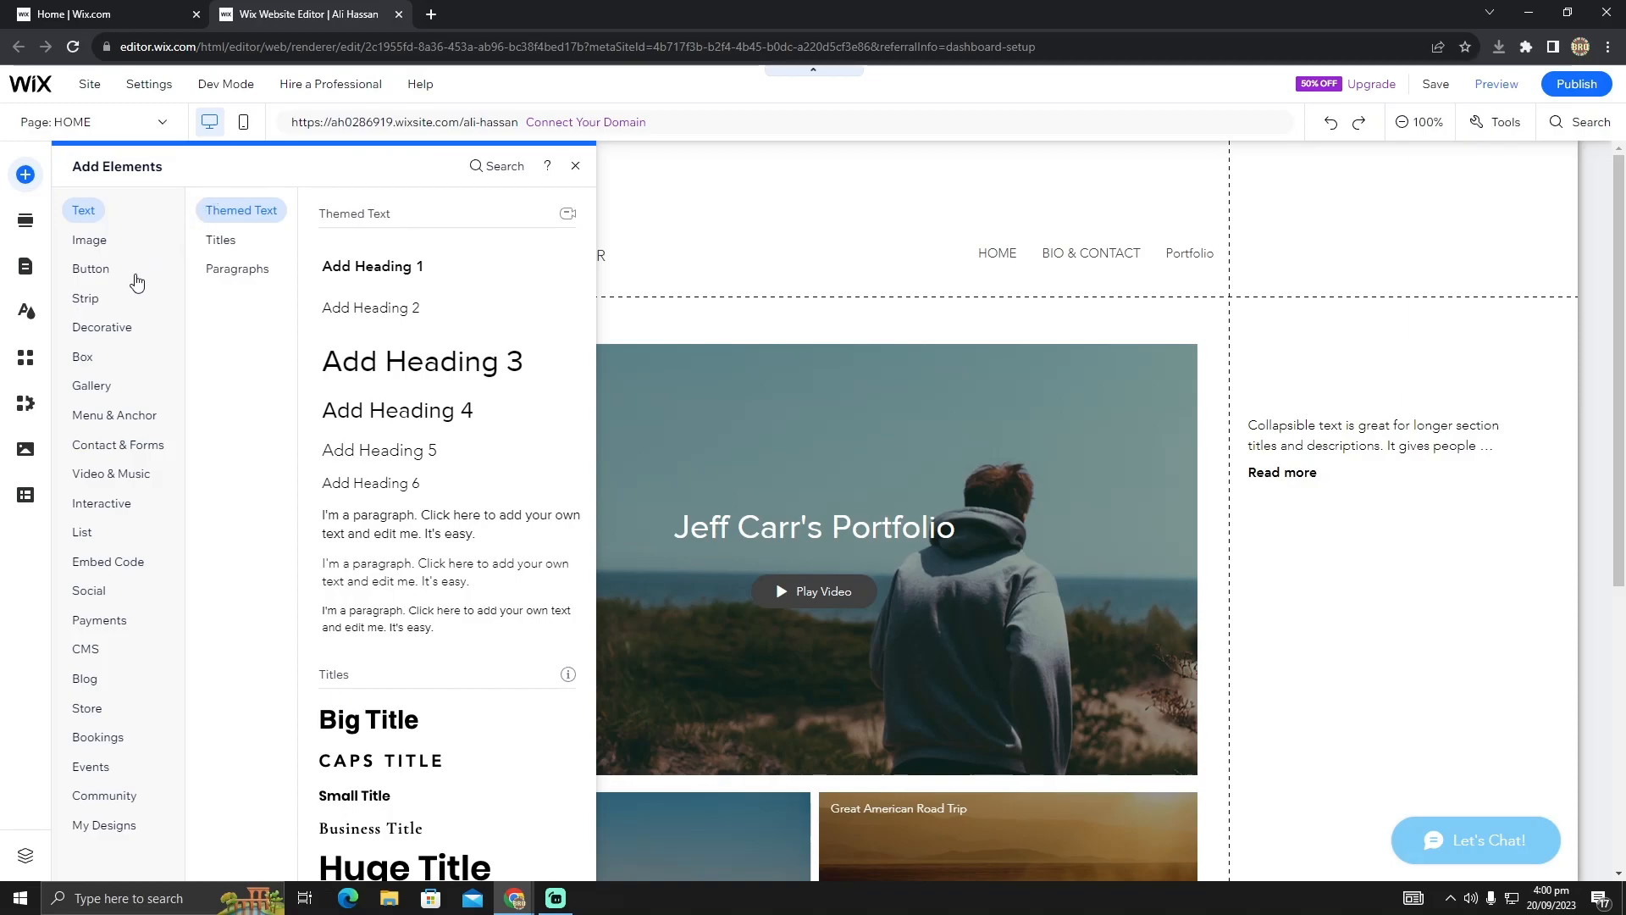
click(91, 269)
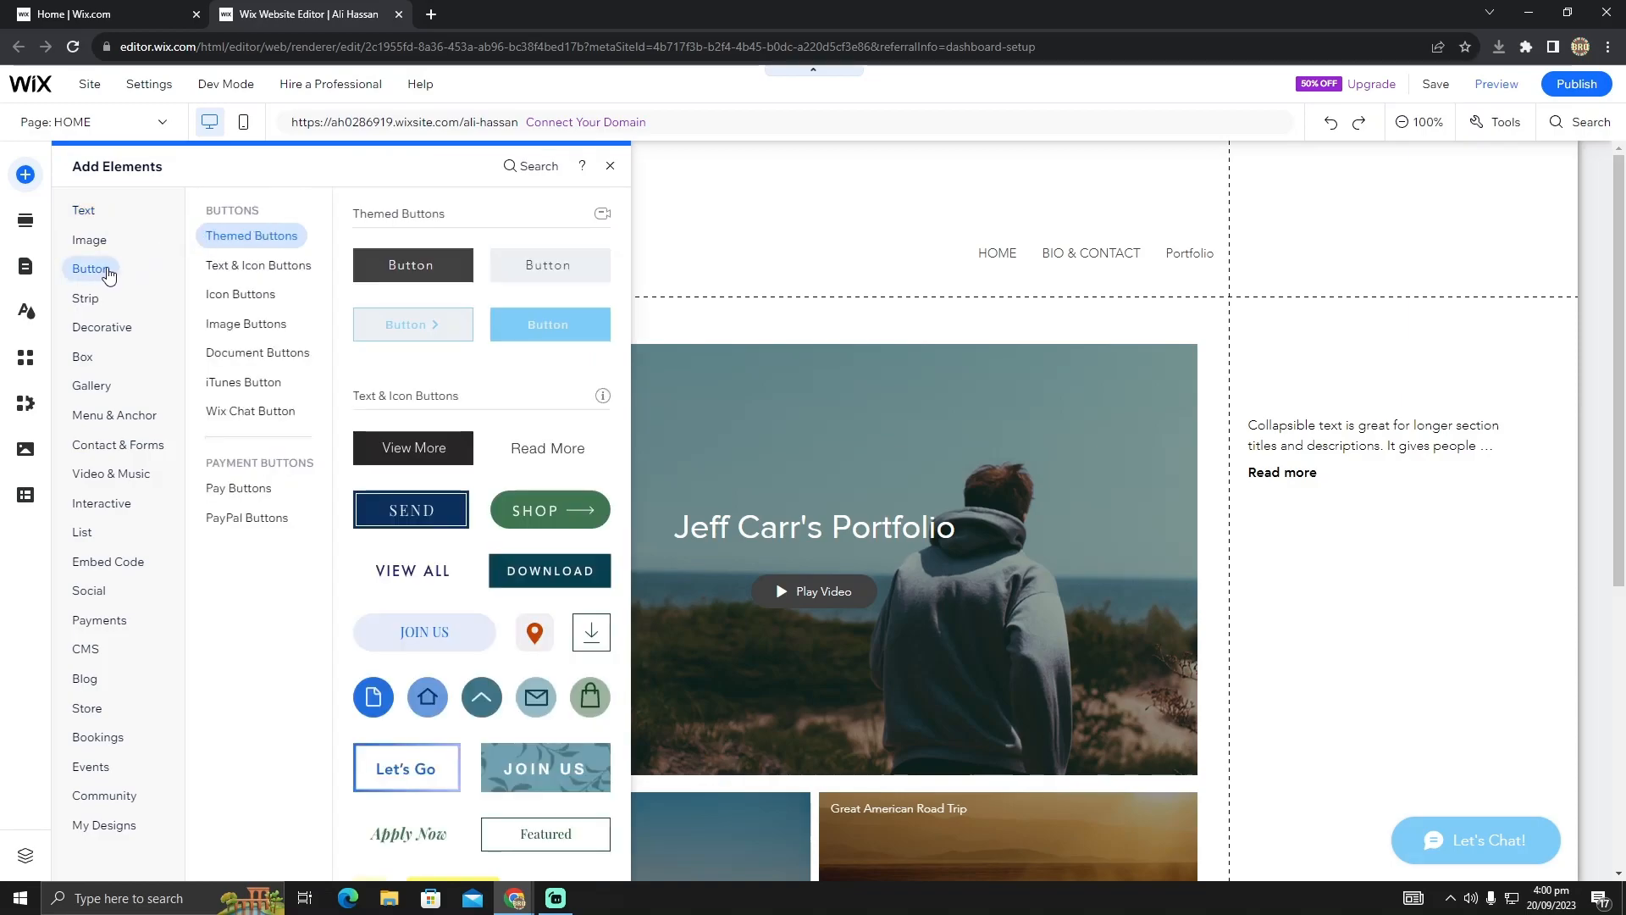
click(258, 351)
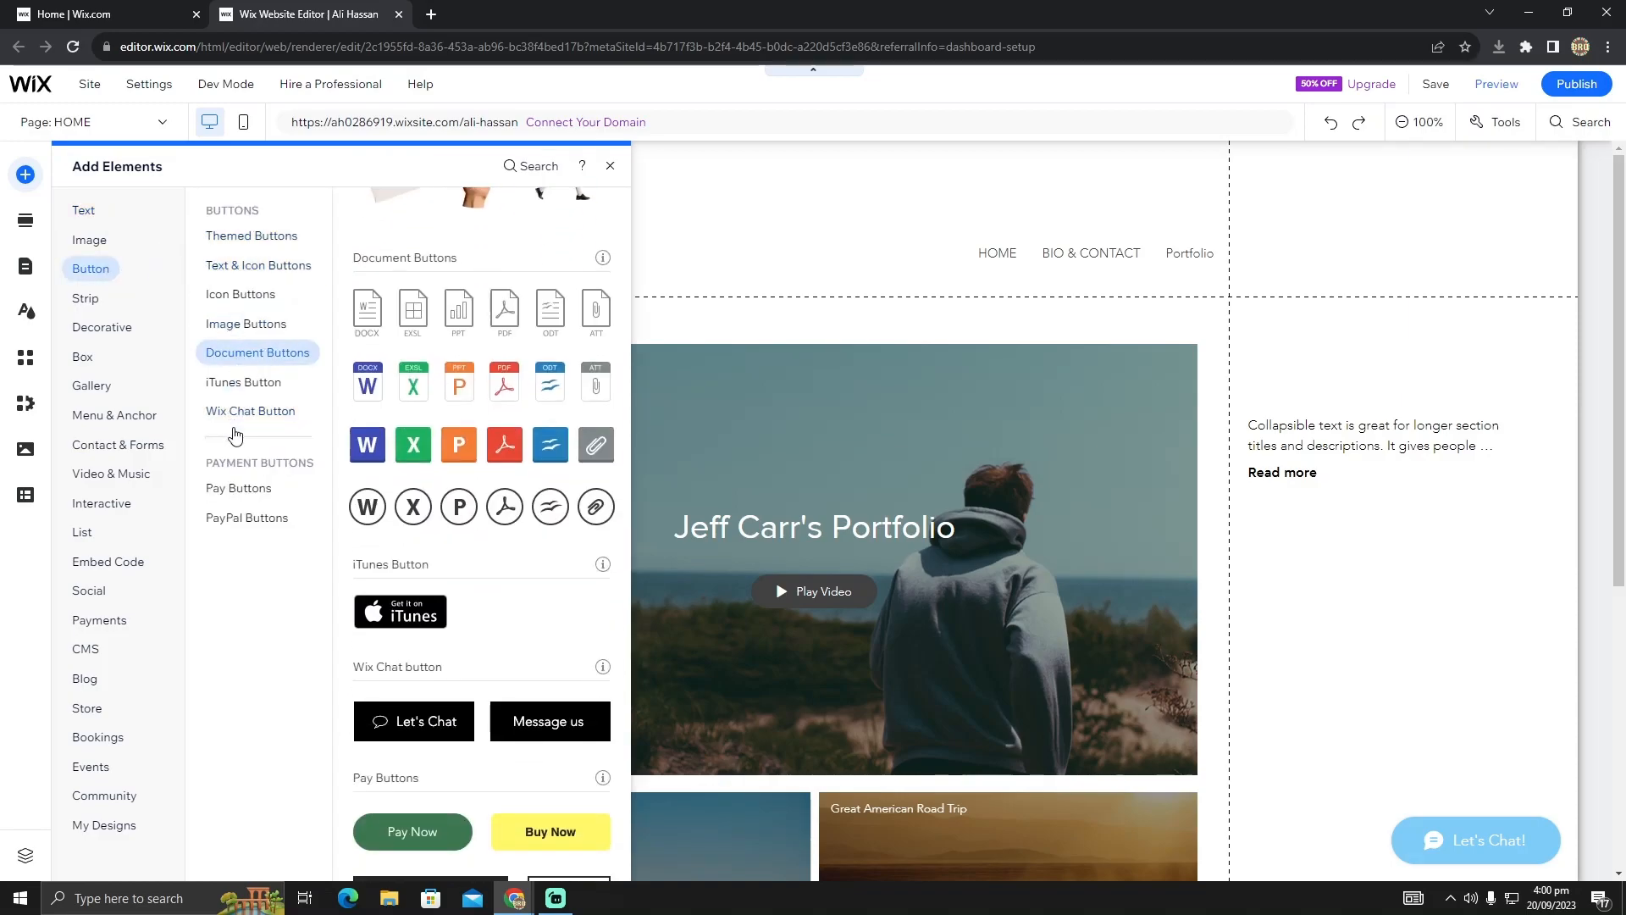
scroll(down, 3)
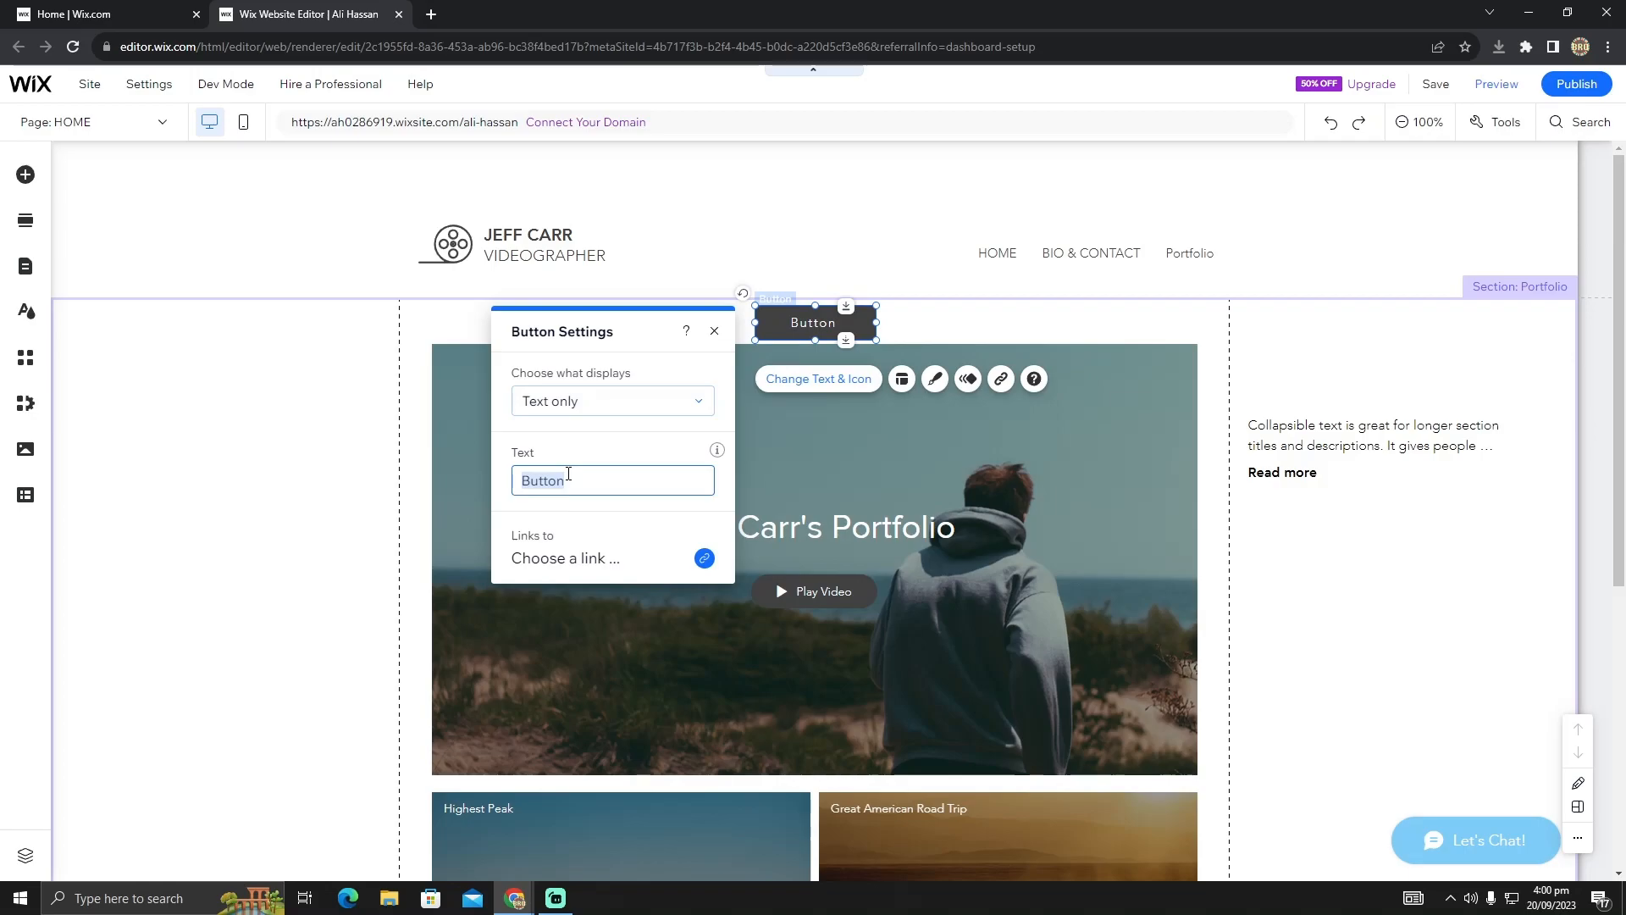
Type 'sign up' as the button's label text.
text(sign)
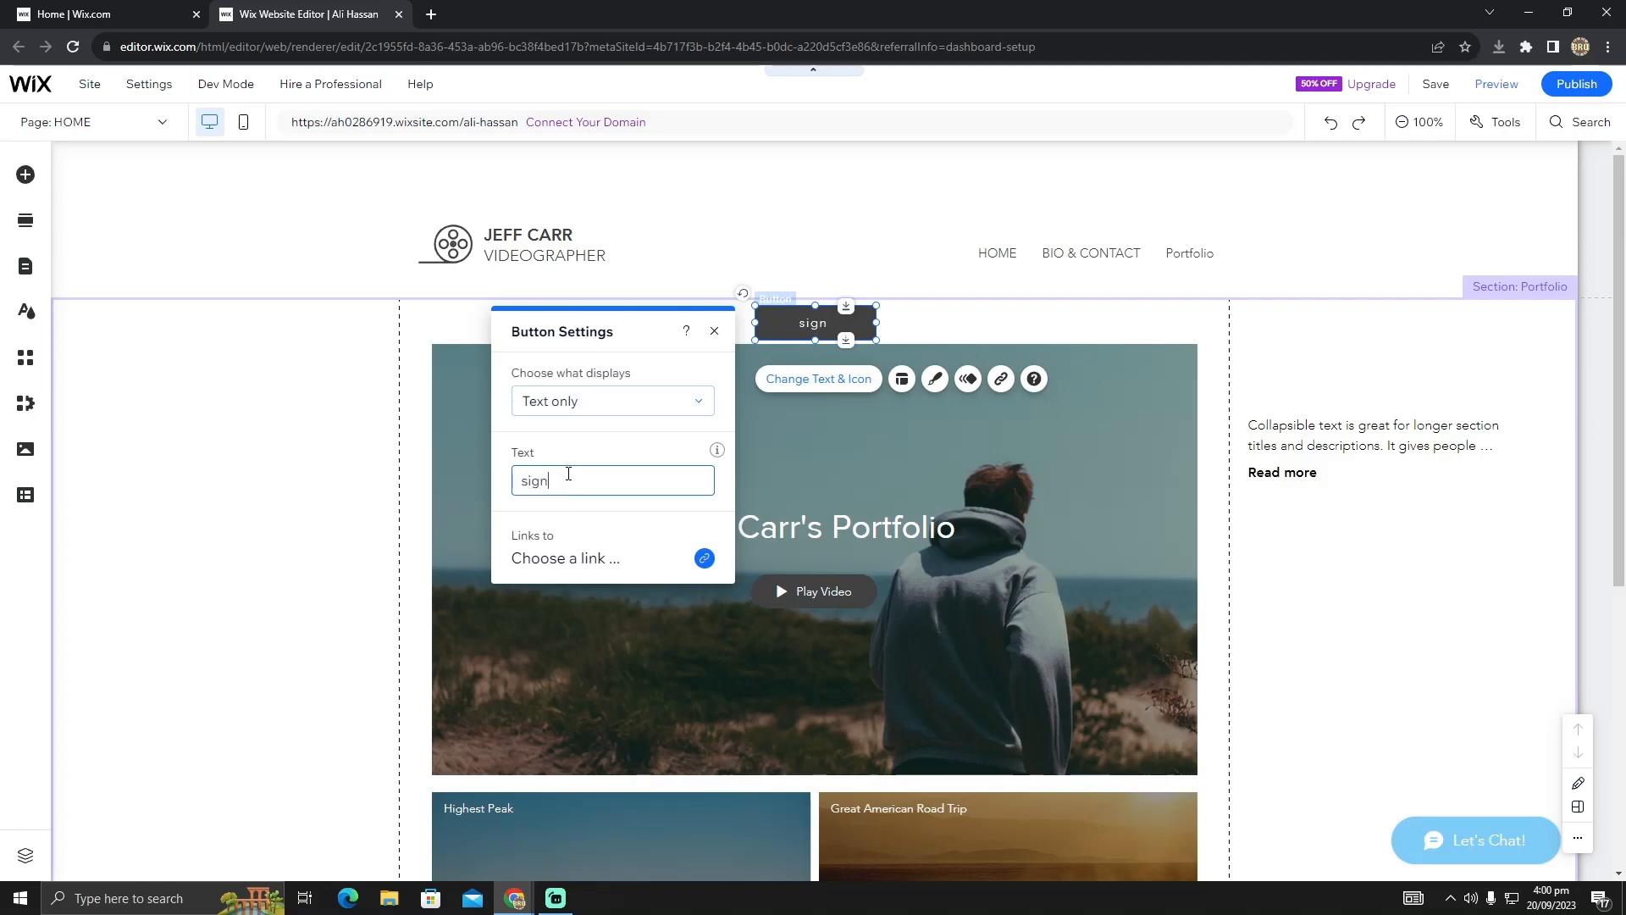
text(up)
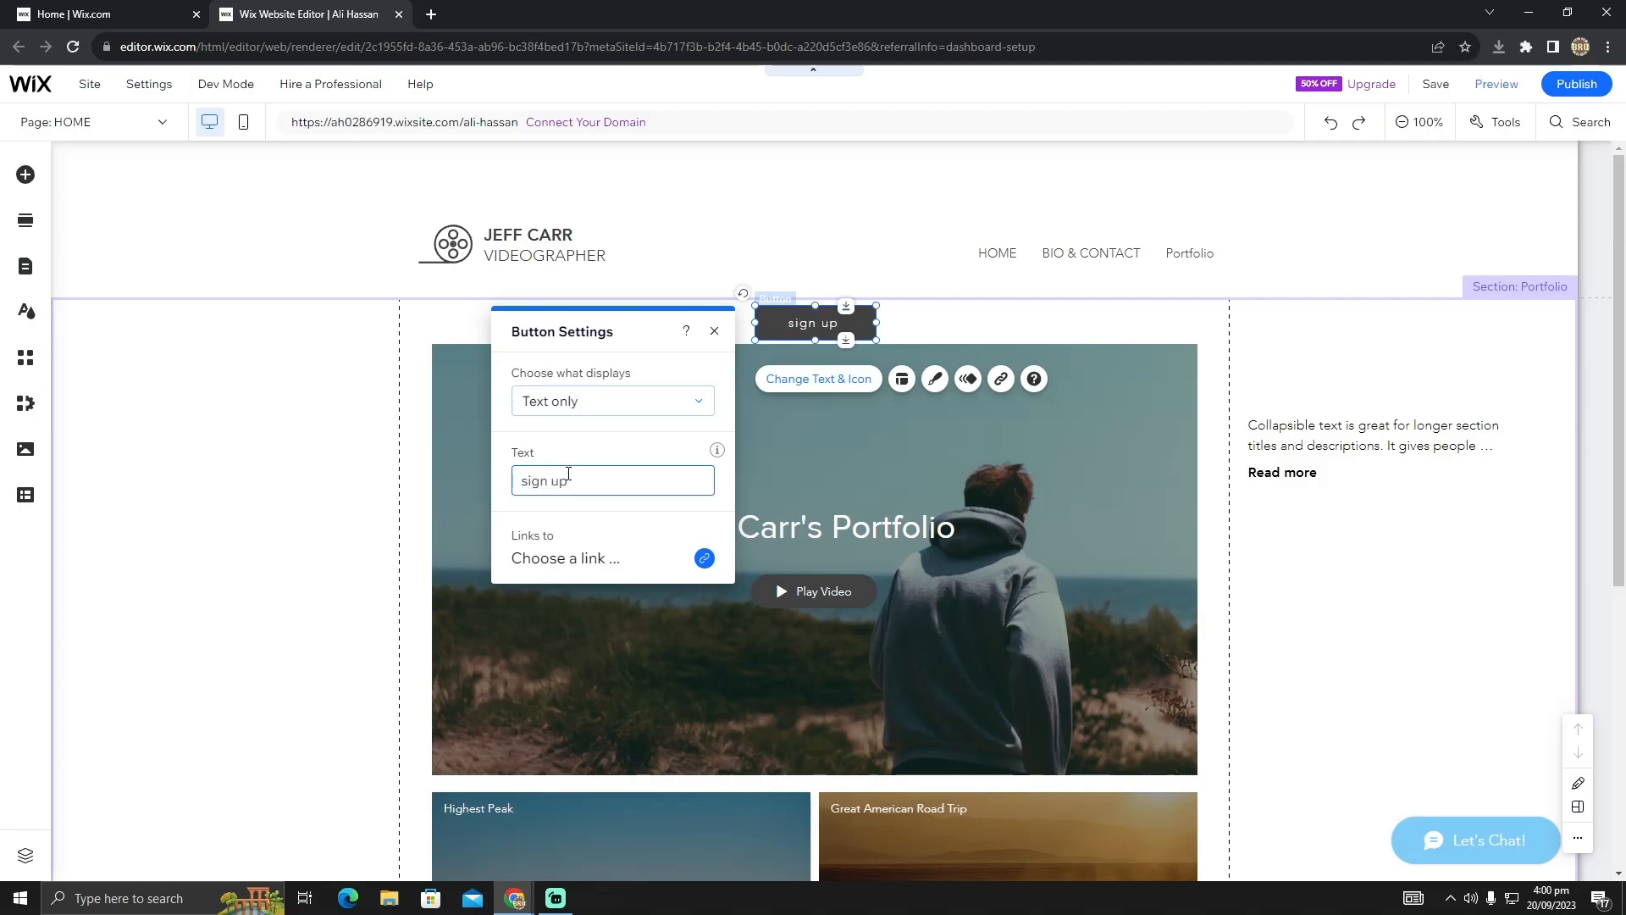
mouse_move(608, 454)
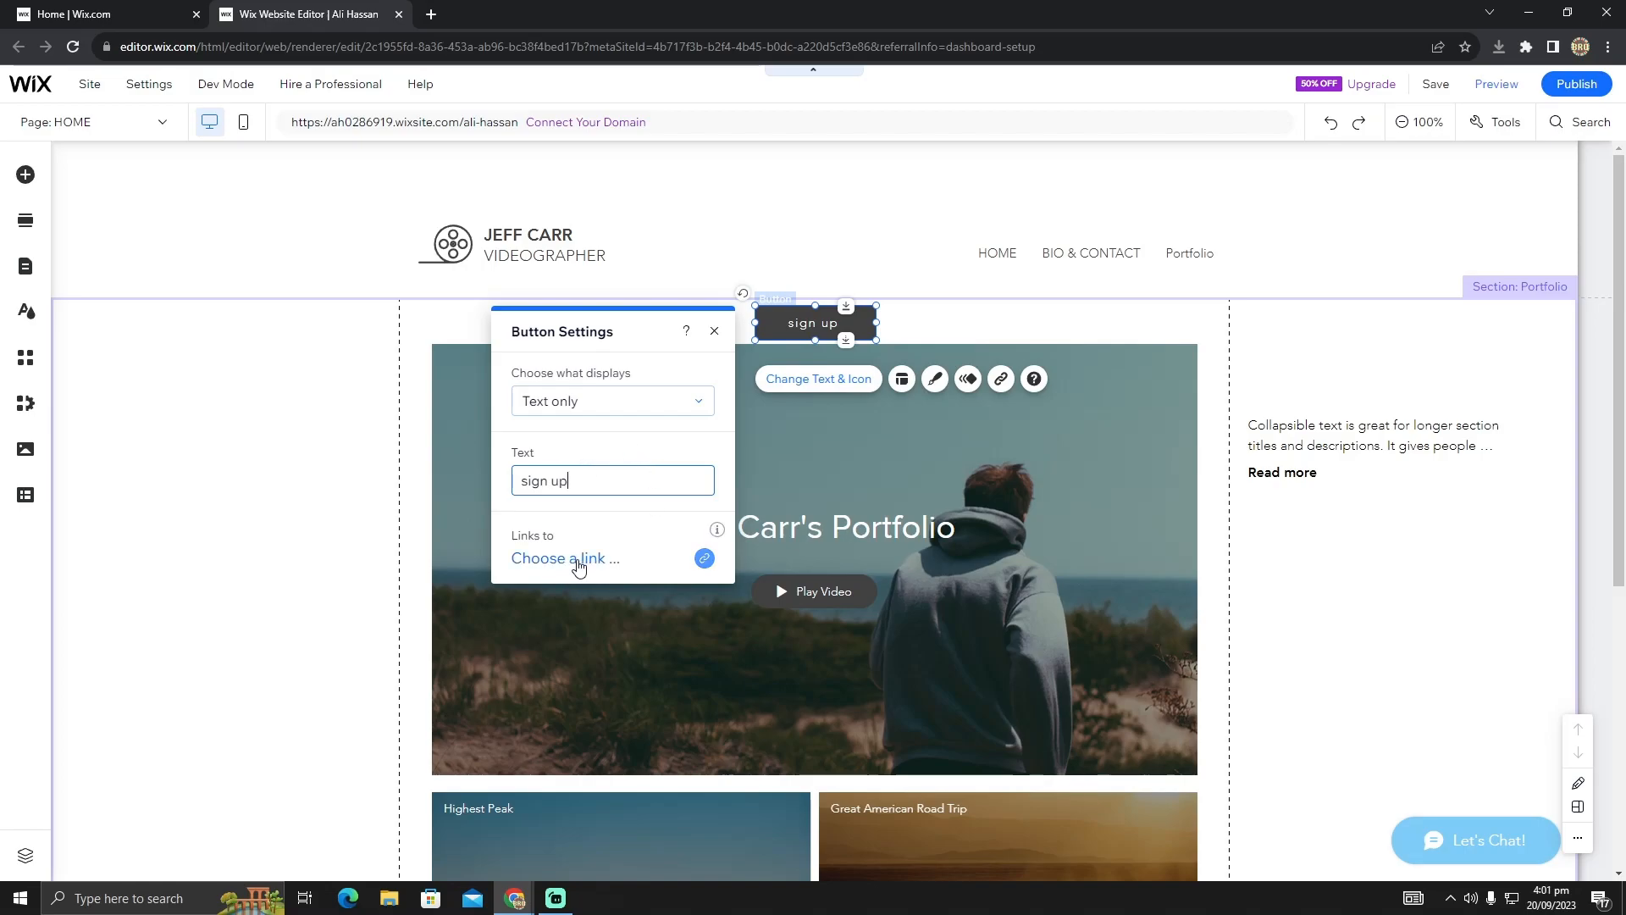
click(565, 558)
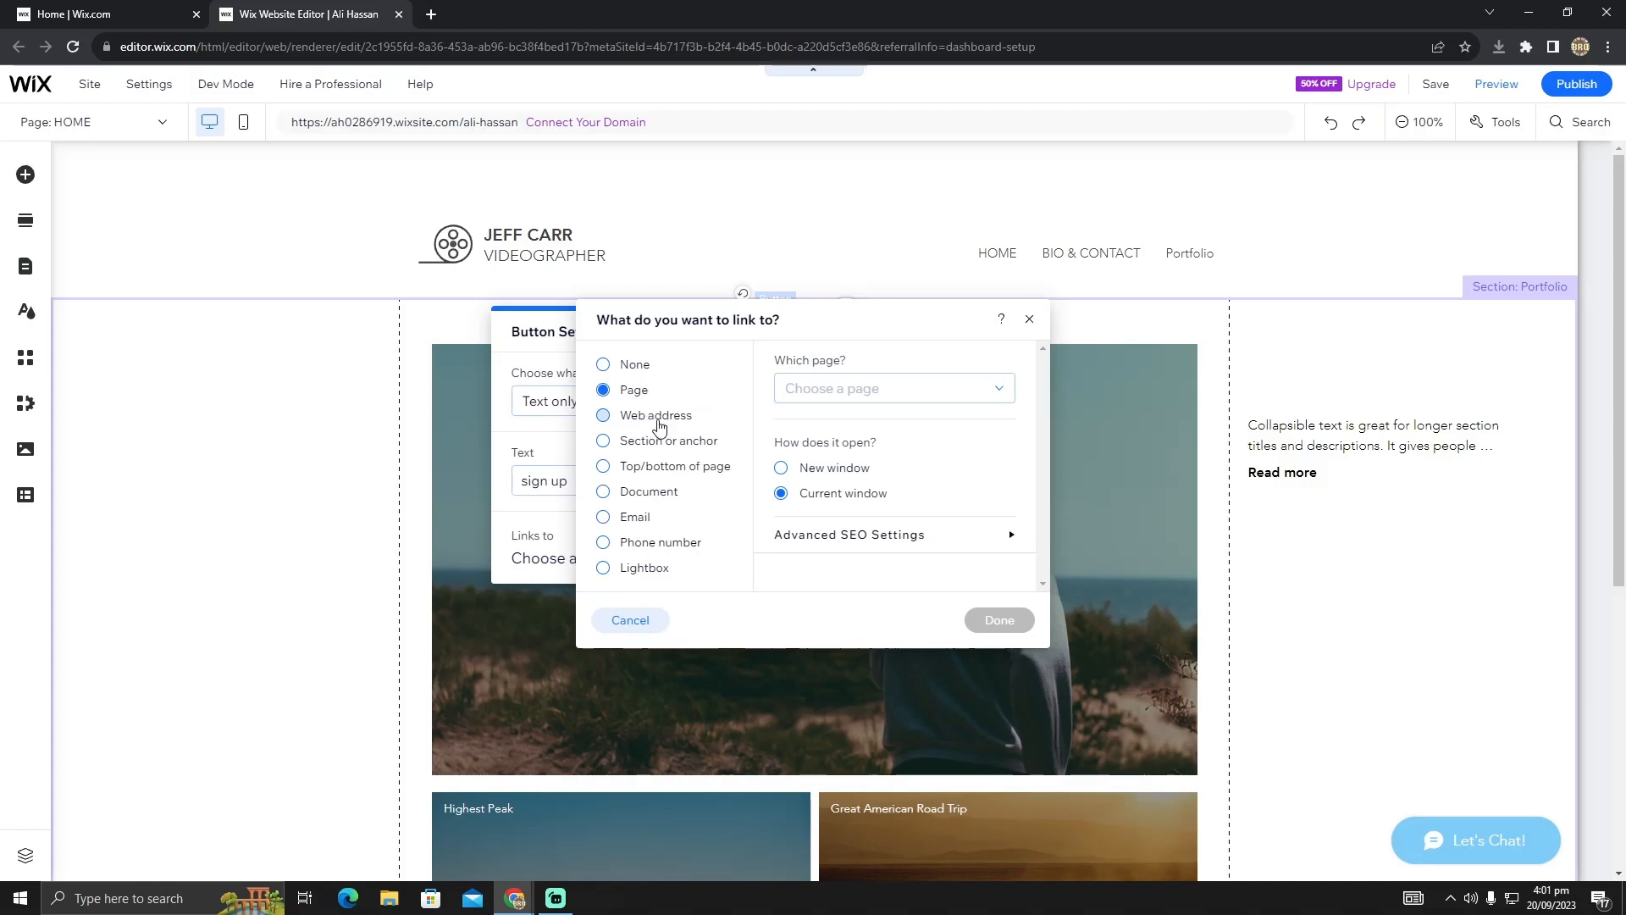
mouse_move(459, 433)
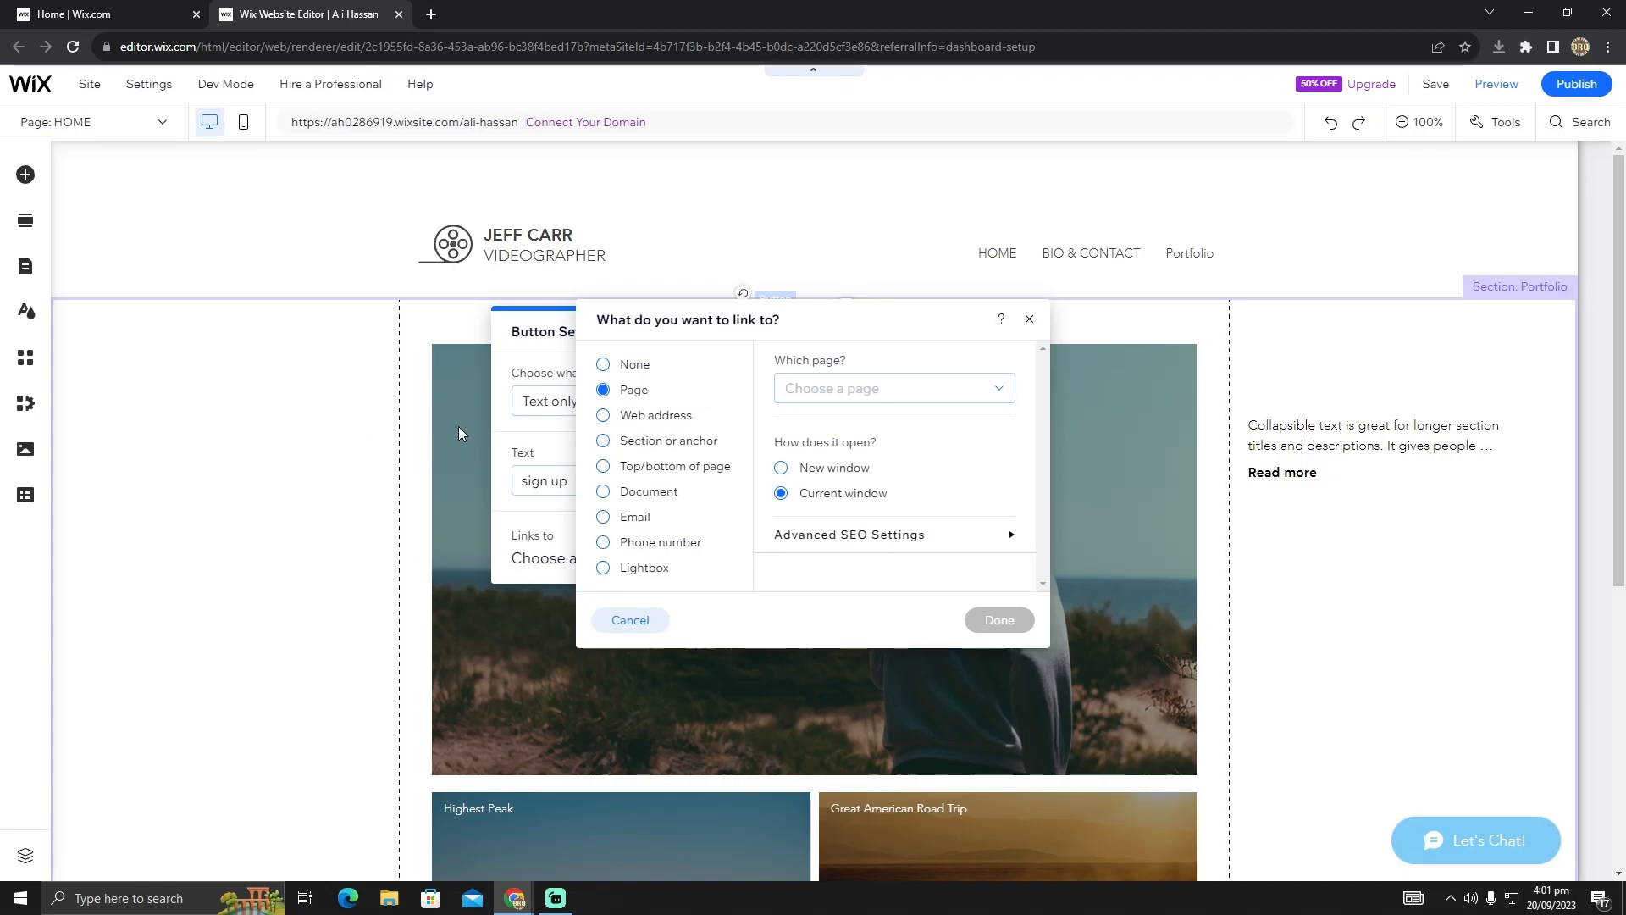
mouse_move(642, 434)
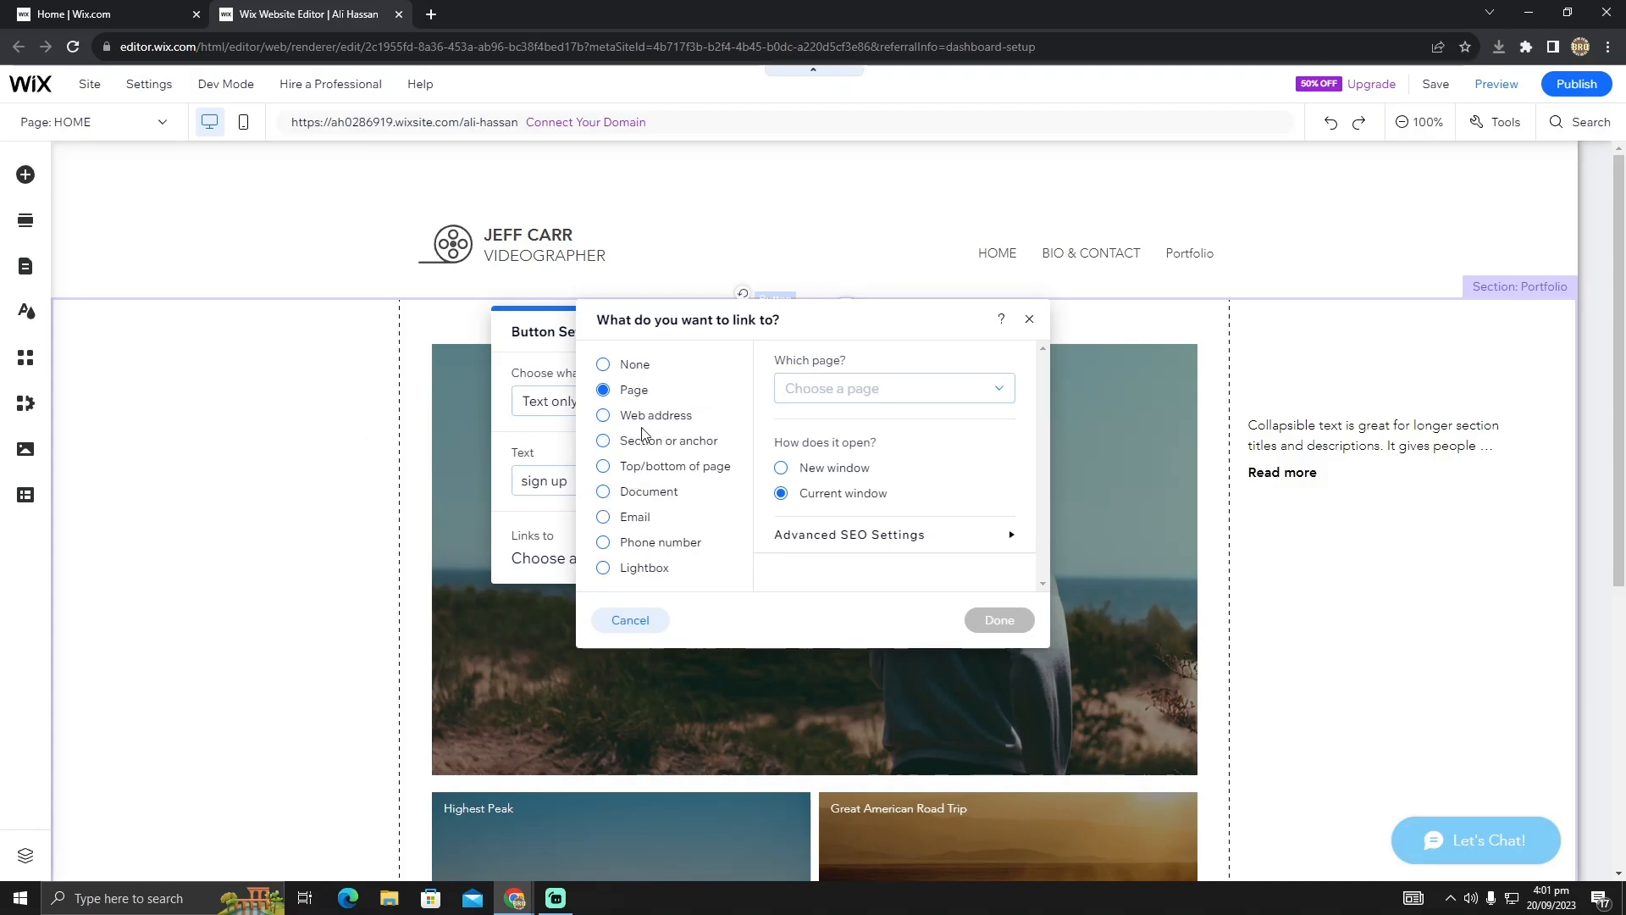
click(602, 415)
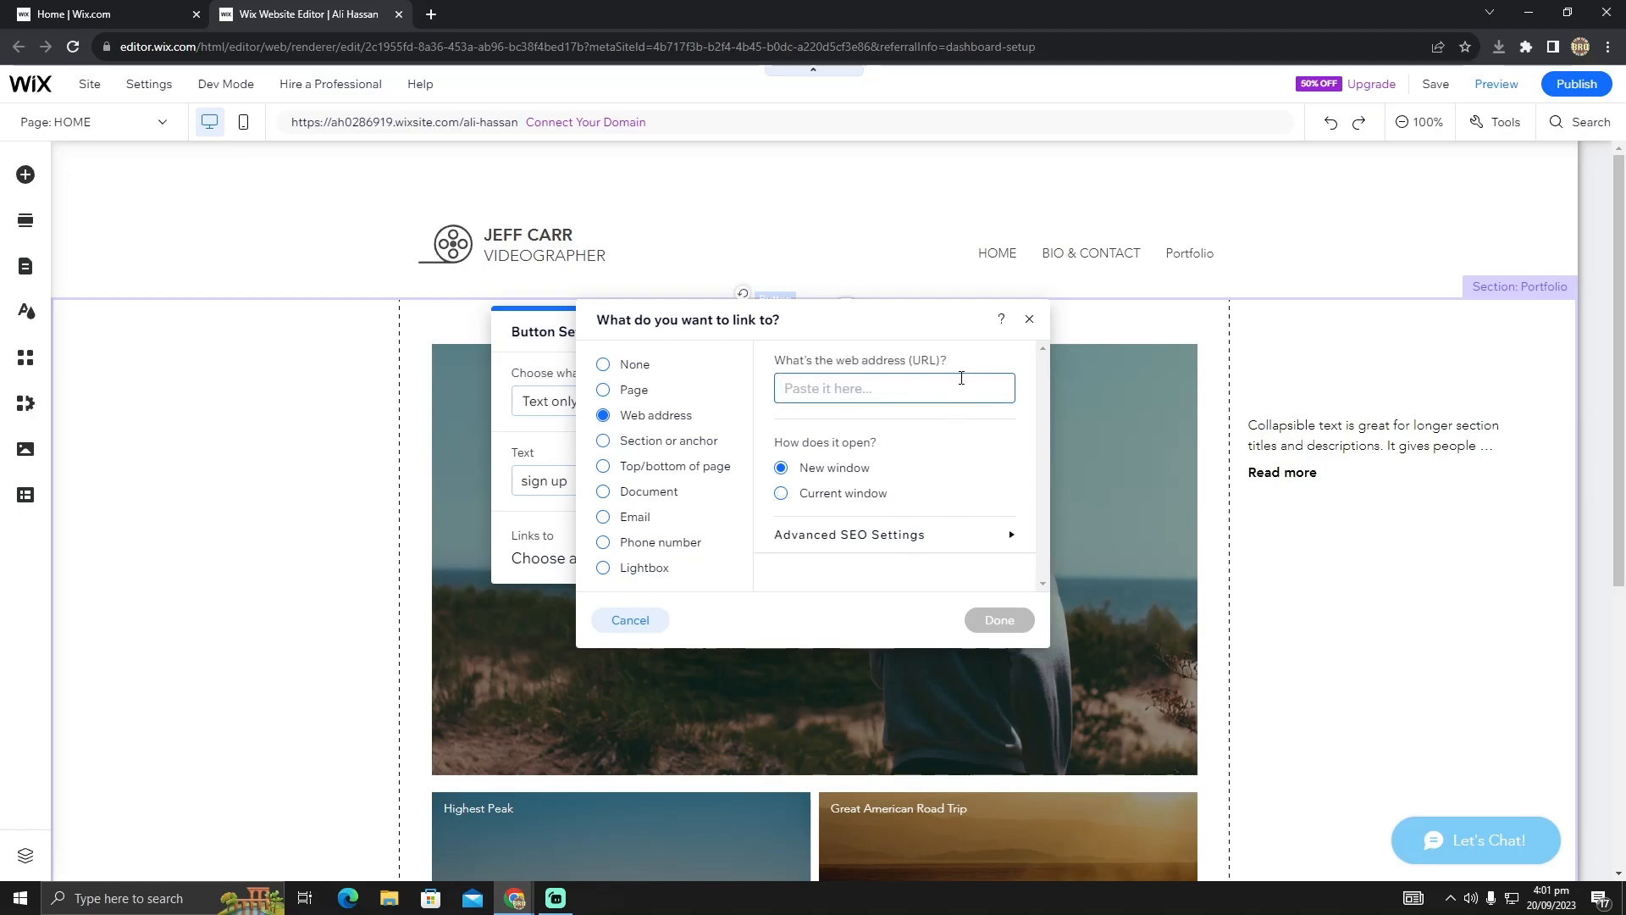
mouse_move(921, 391)
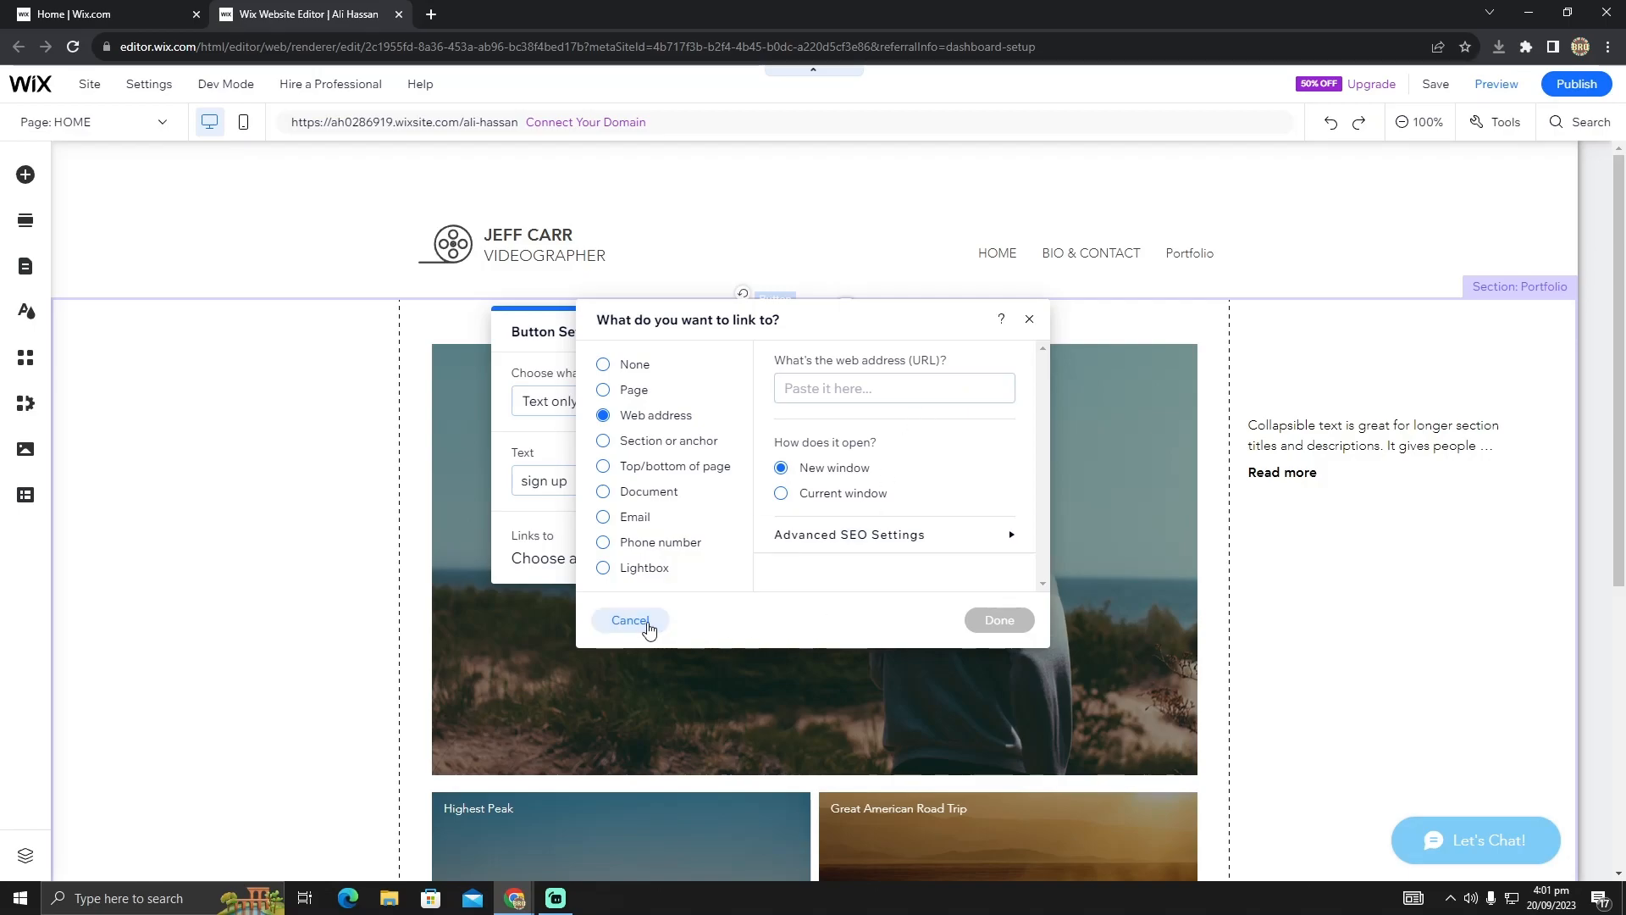
click(629, 619)
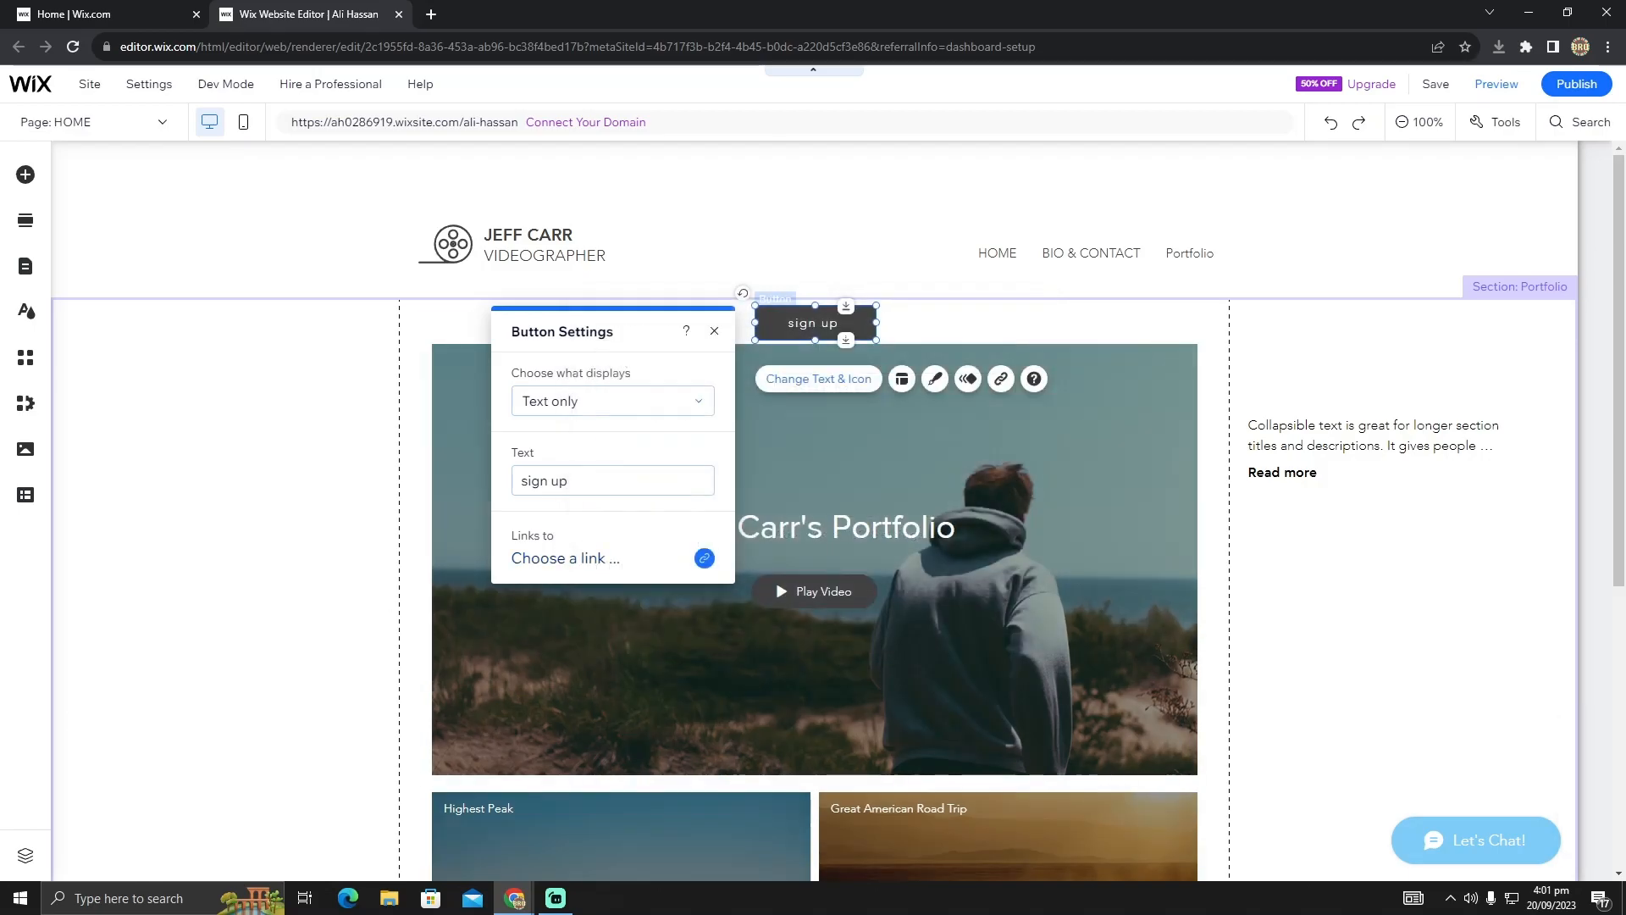